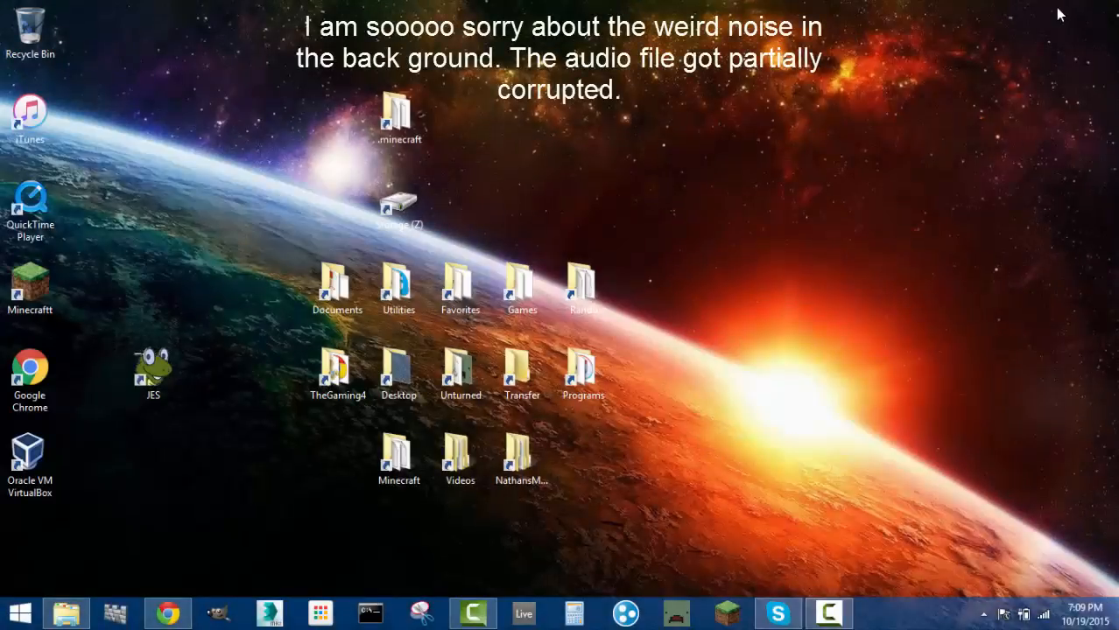
mouse_move(986, 289)
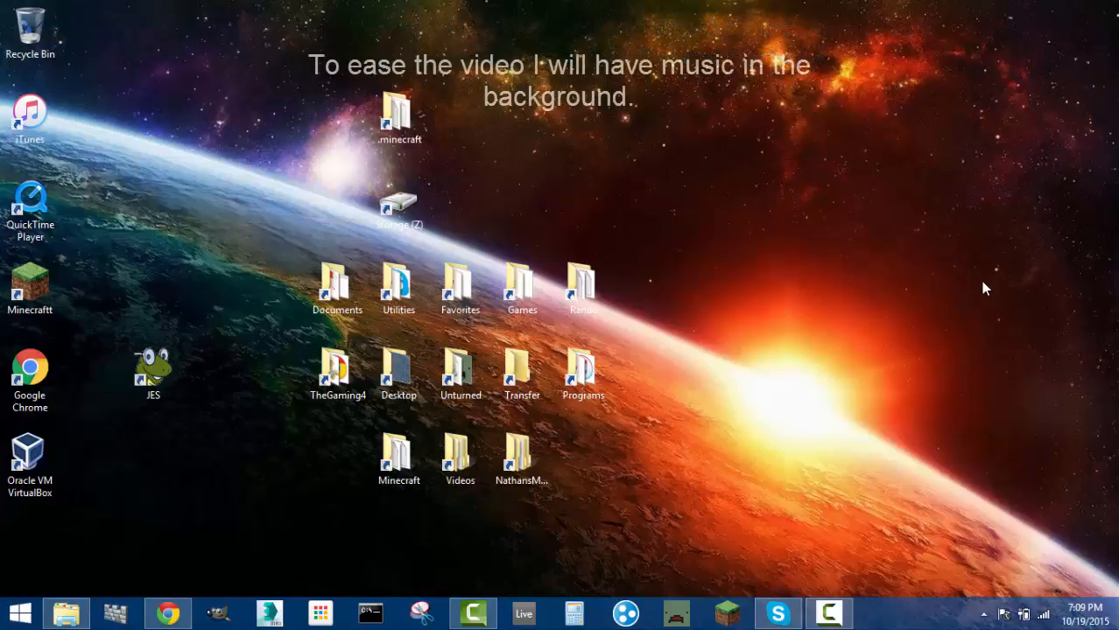
mouse_move(168, 613)
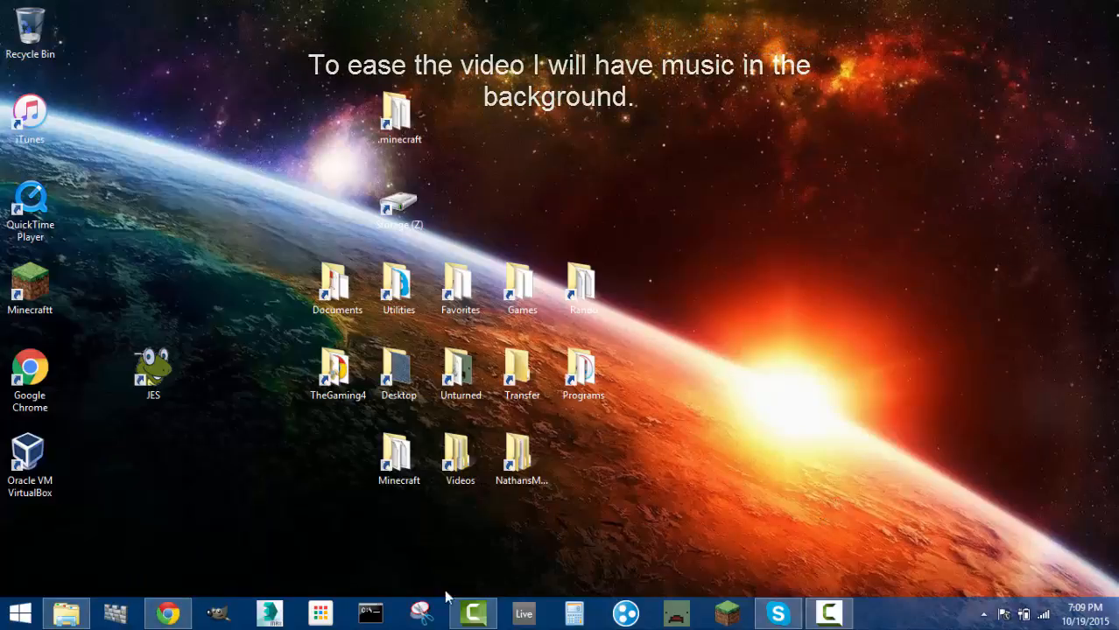
mouse_move(168, 613)
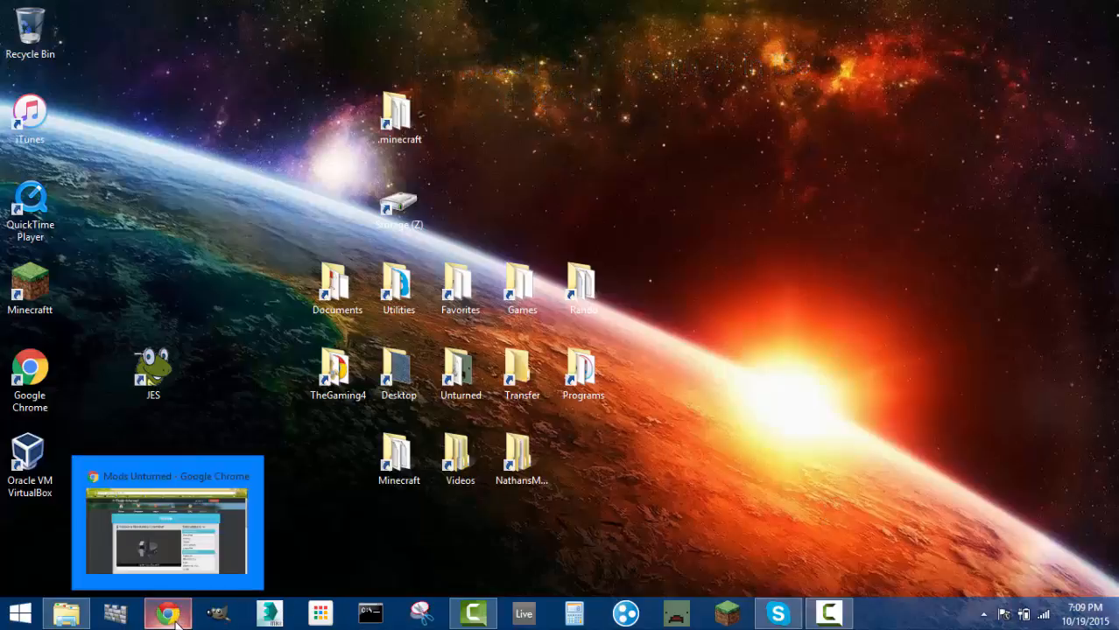
Step: Bring up the Mods-Unturned browser window and skim the home page's Recently Updated and News sections
left_click(166, 521)
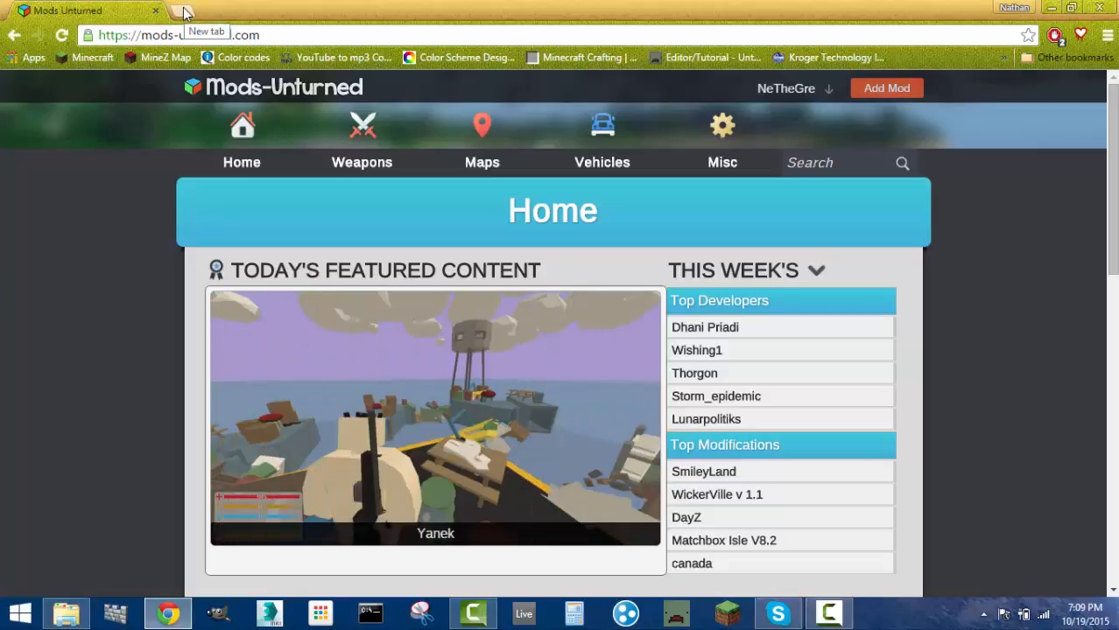
mouse_move(99, 238)
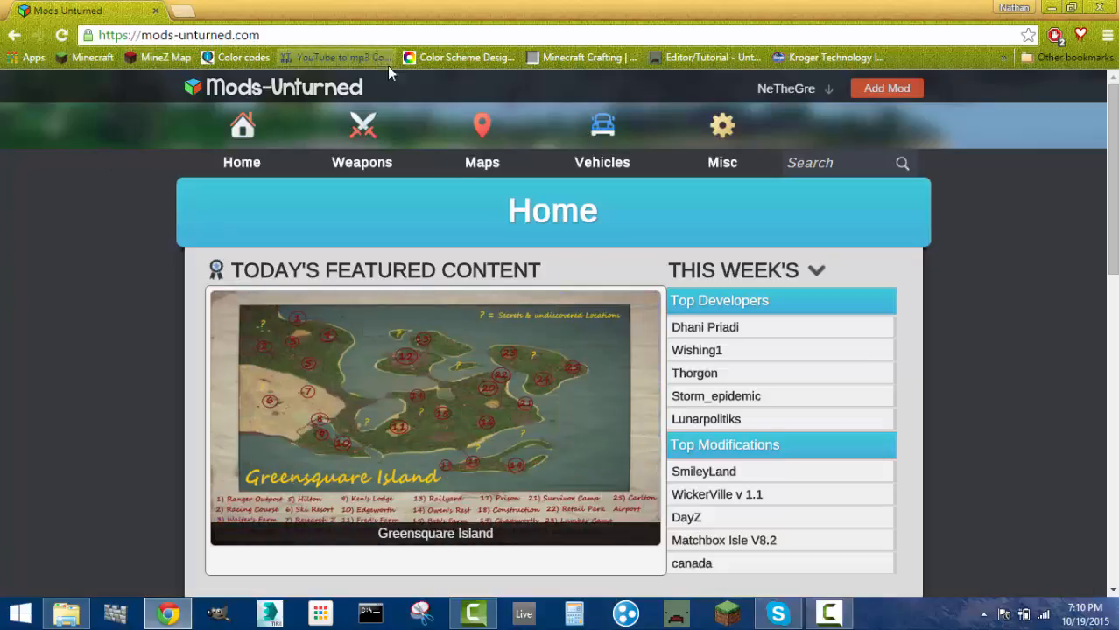
mouse_move(98, 263)
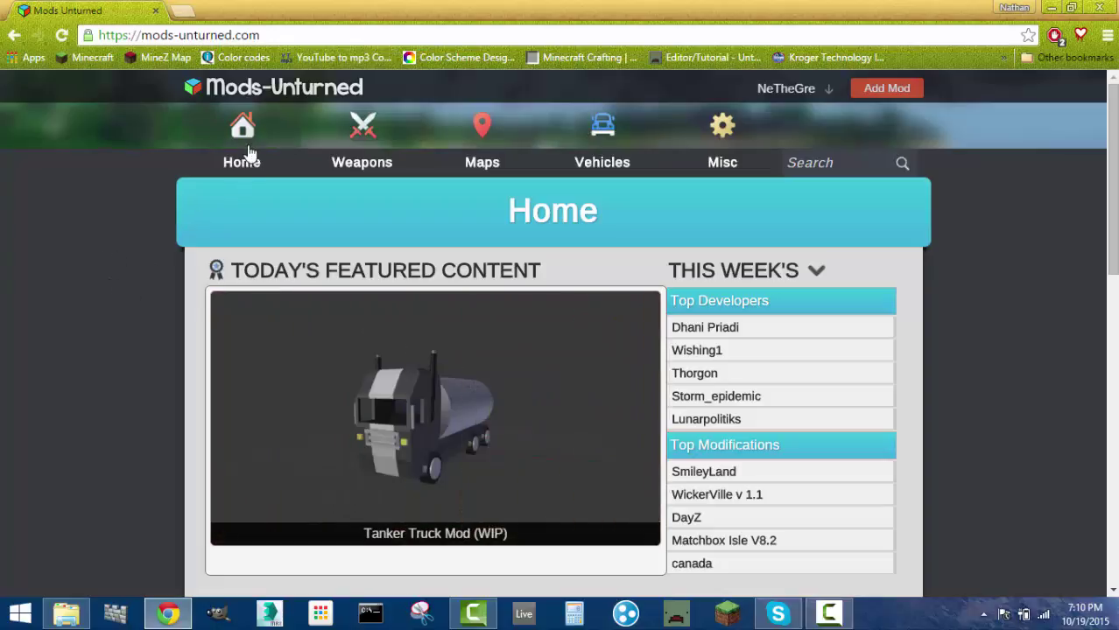
mouse_move(448, 217)
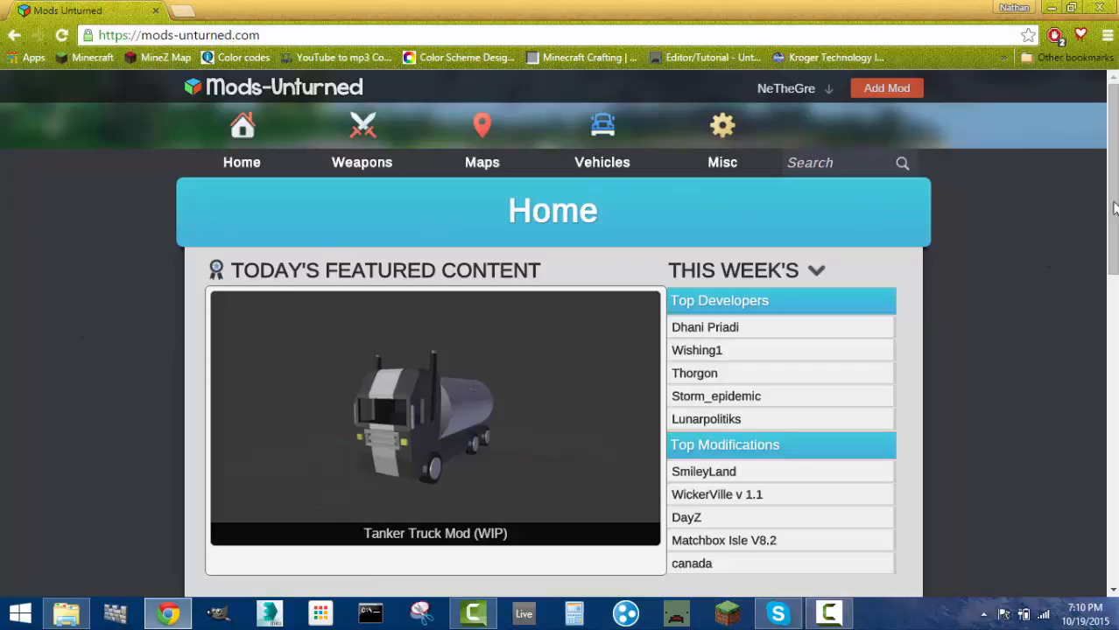
scroll("down", 3)
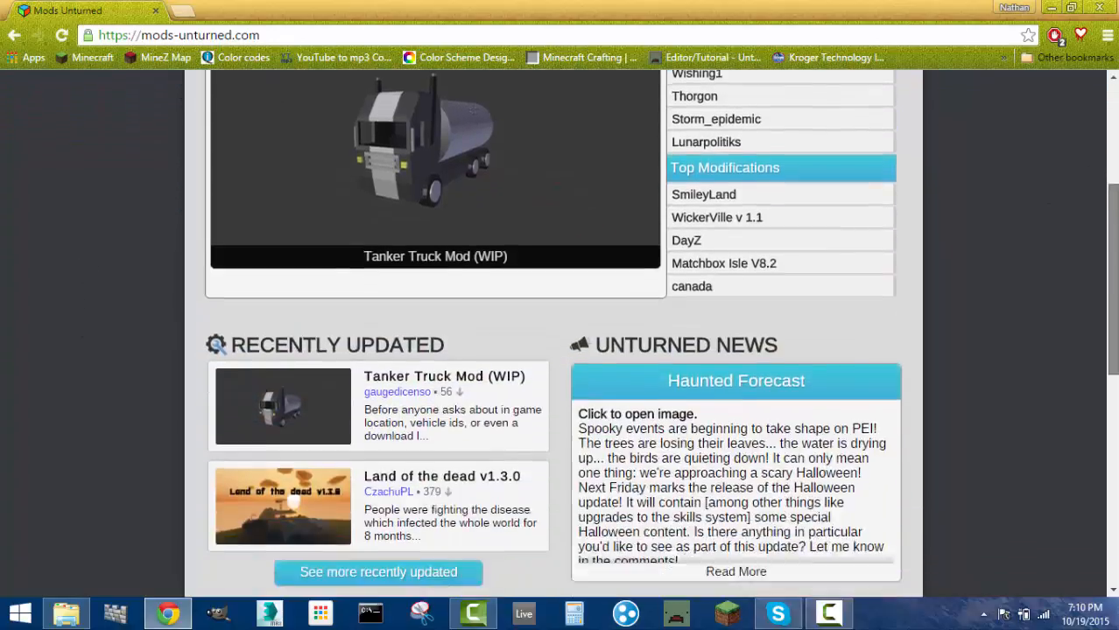
scroll("up", 3)
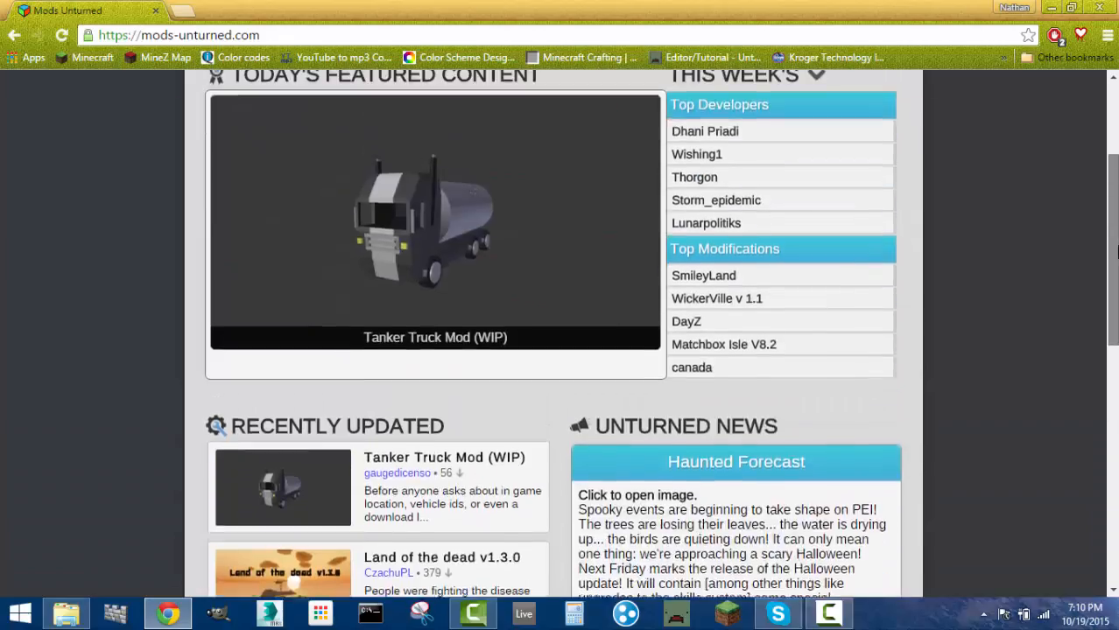
scroll("up", 3)
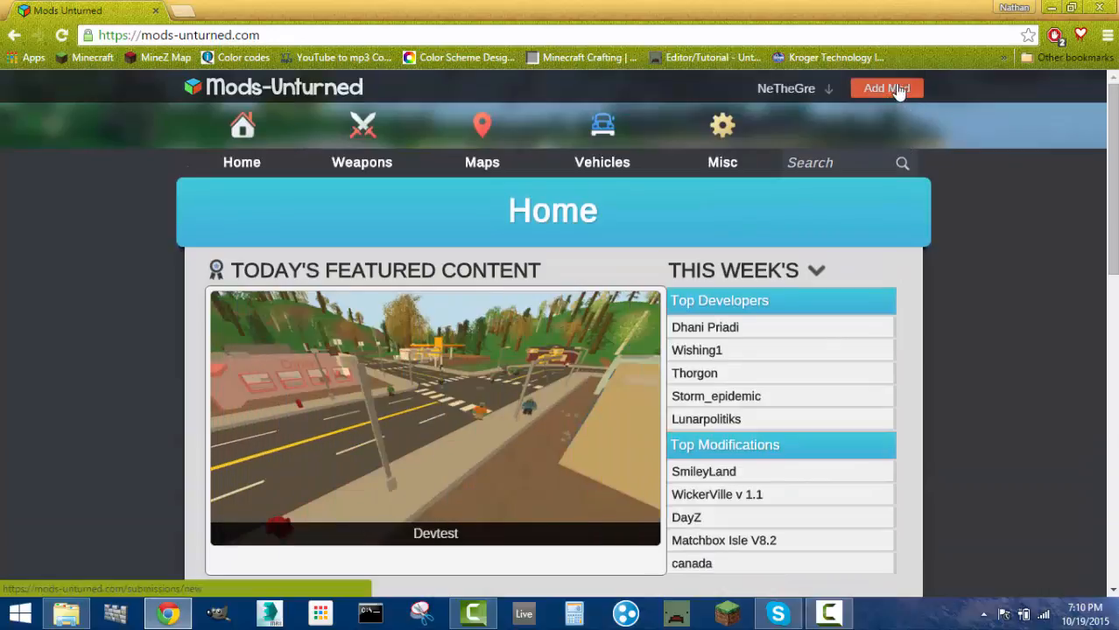
mouse_move(949, 308)
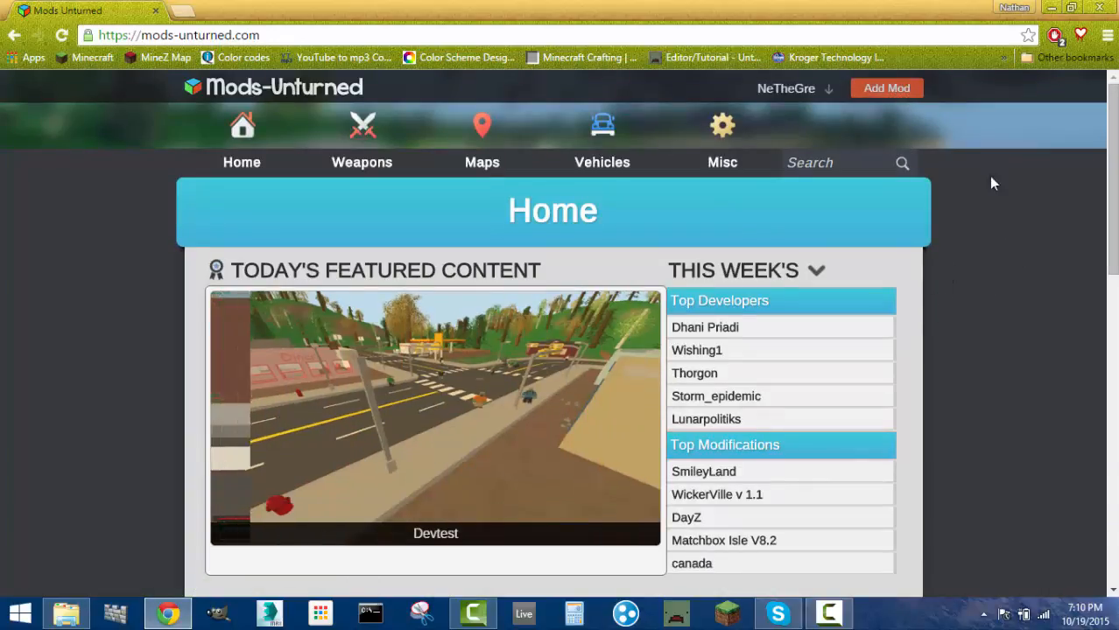
mouse_move(886, 88)
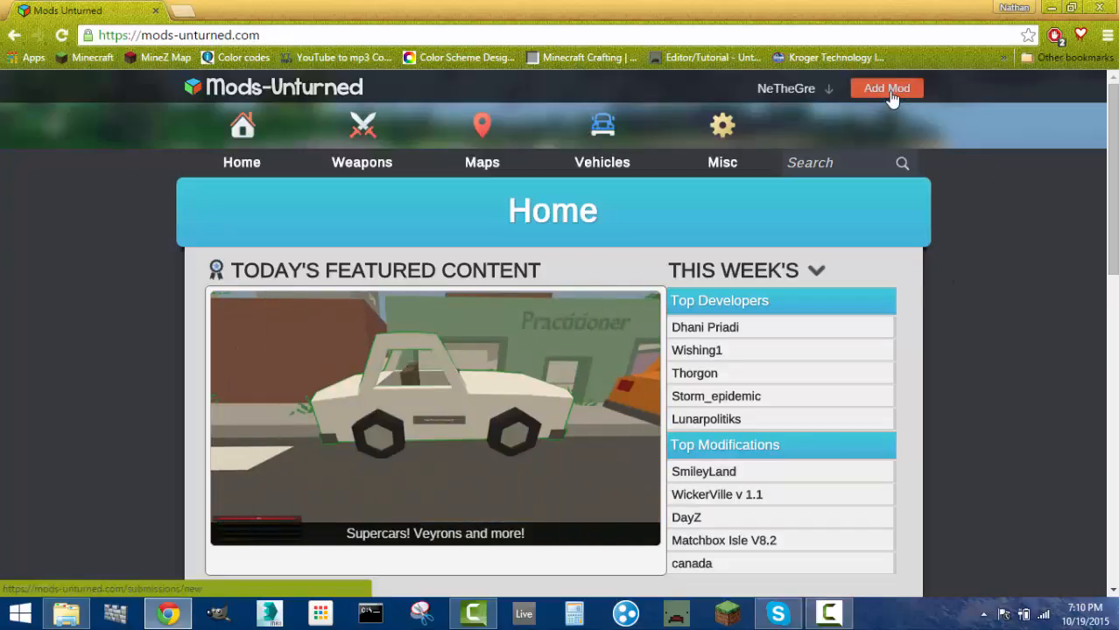
Step: Begin a new submission in the Map category named 'New Map'
left_click(886, 87)
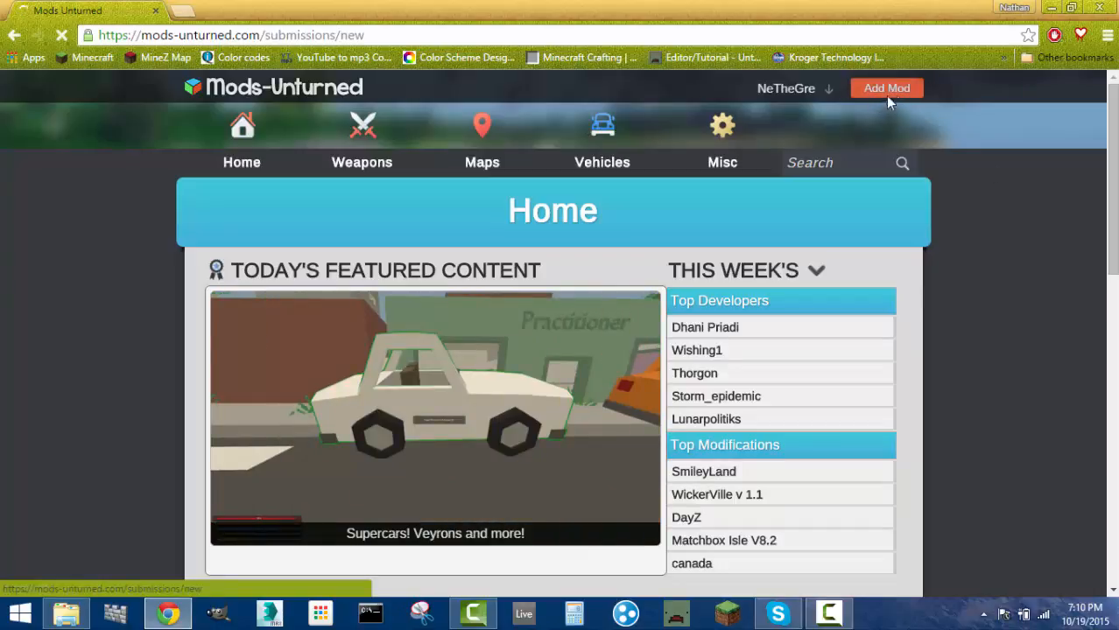
left_click(886, 88)
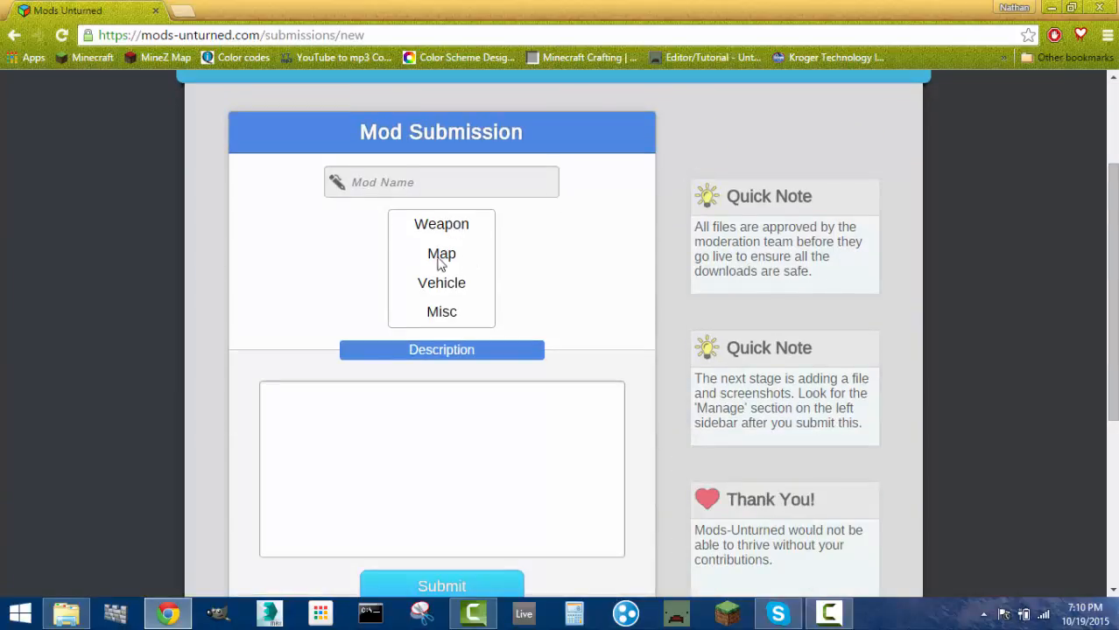
left_click(441, 182)
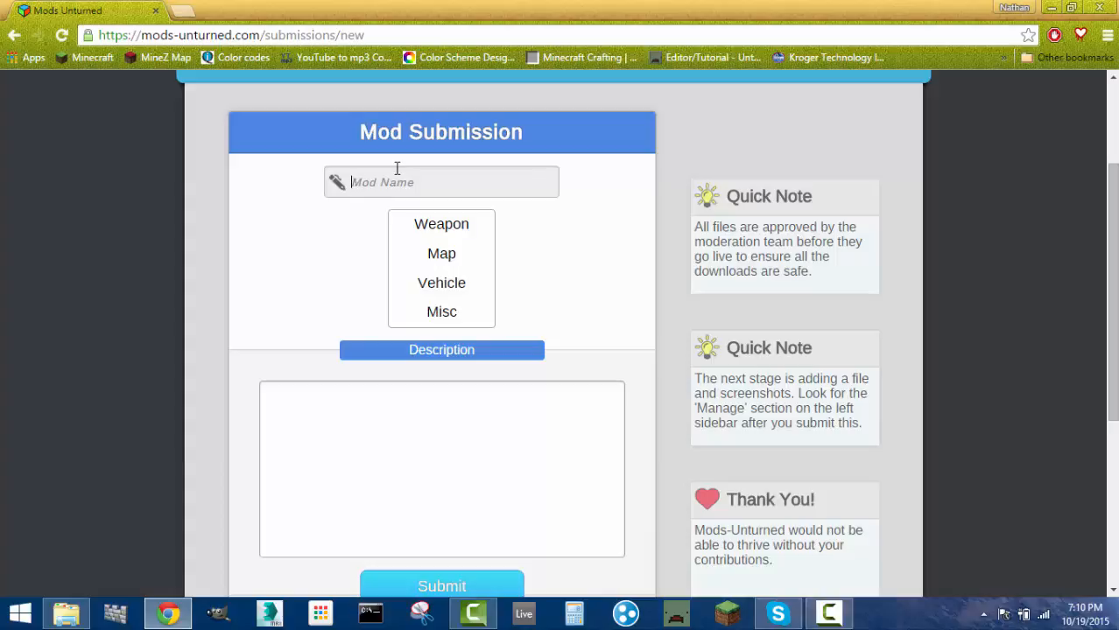
type("New")
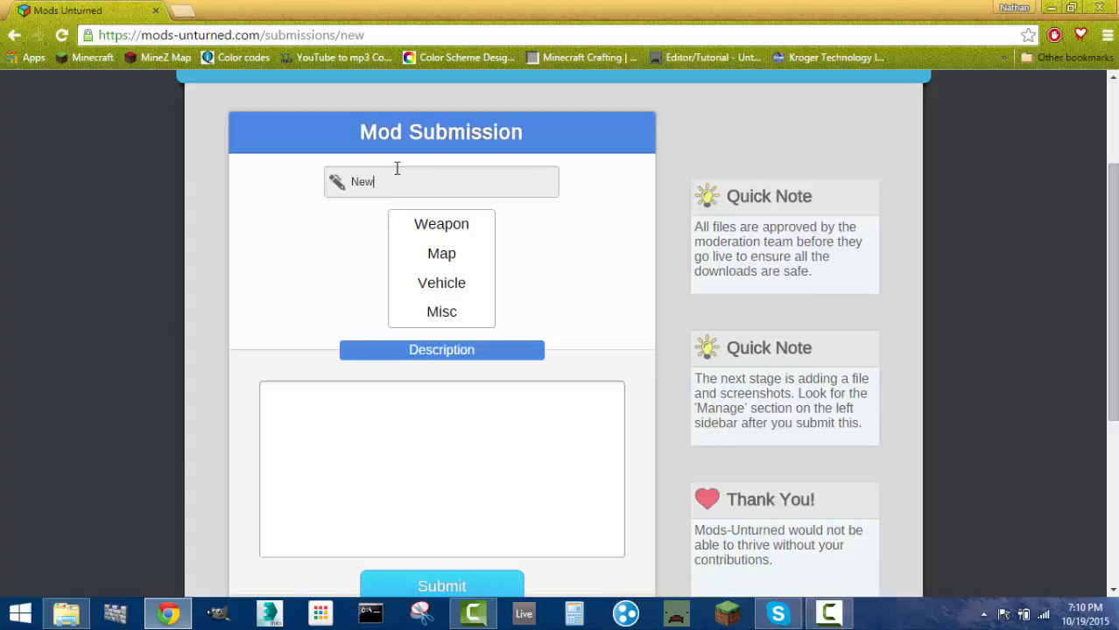
type("Map")
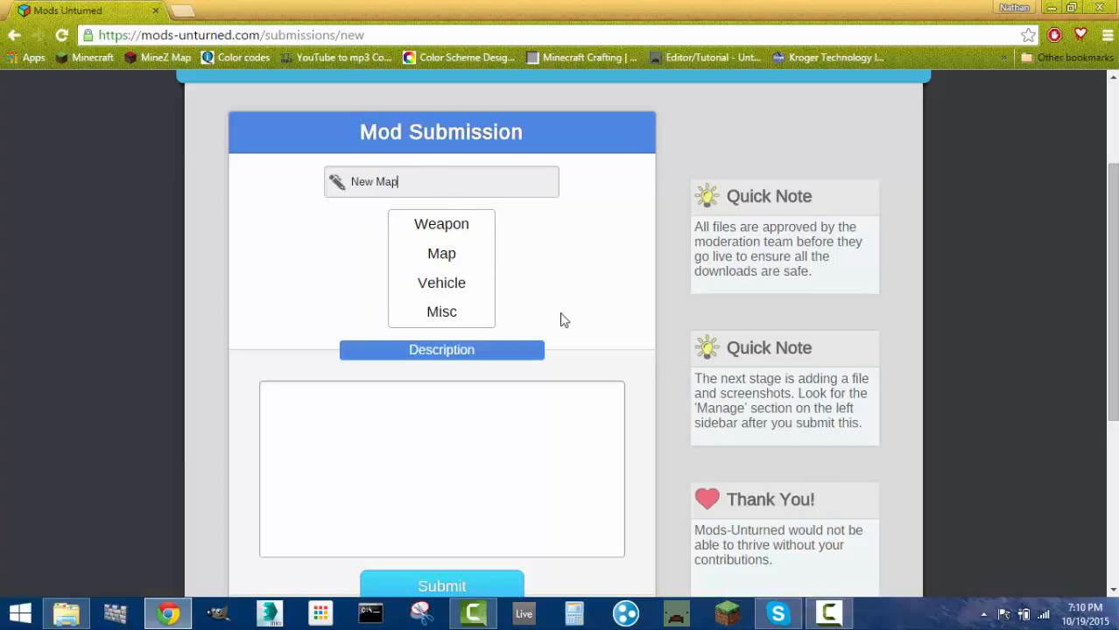
Step: Fill the submission's Description field with 'Blah blah'
scroll("down", 3)
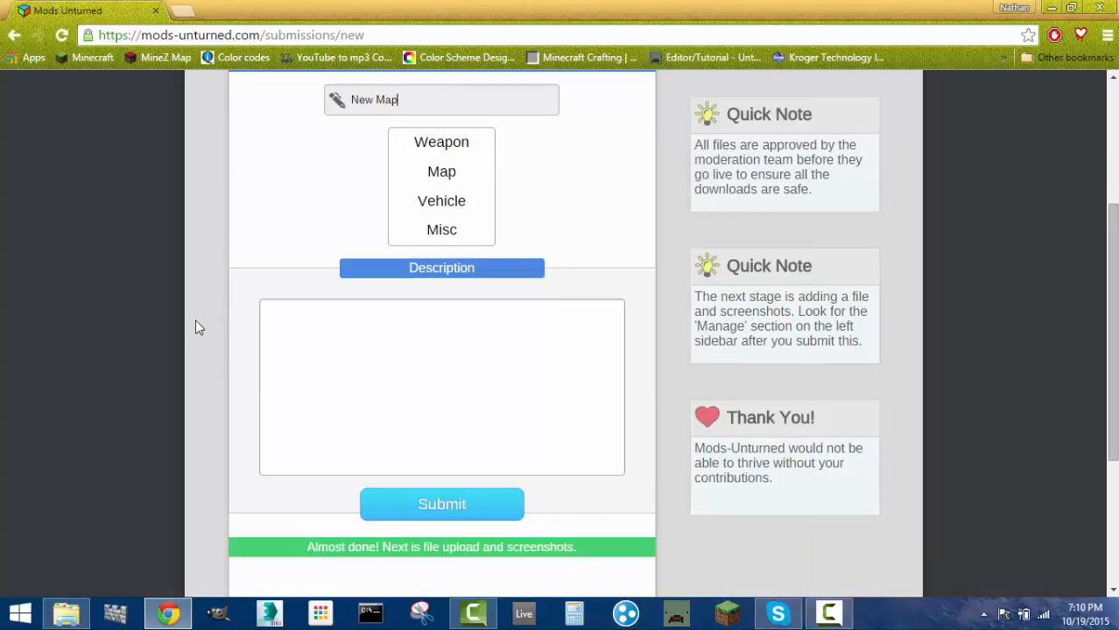
mouse_move(210, 339)
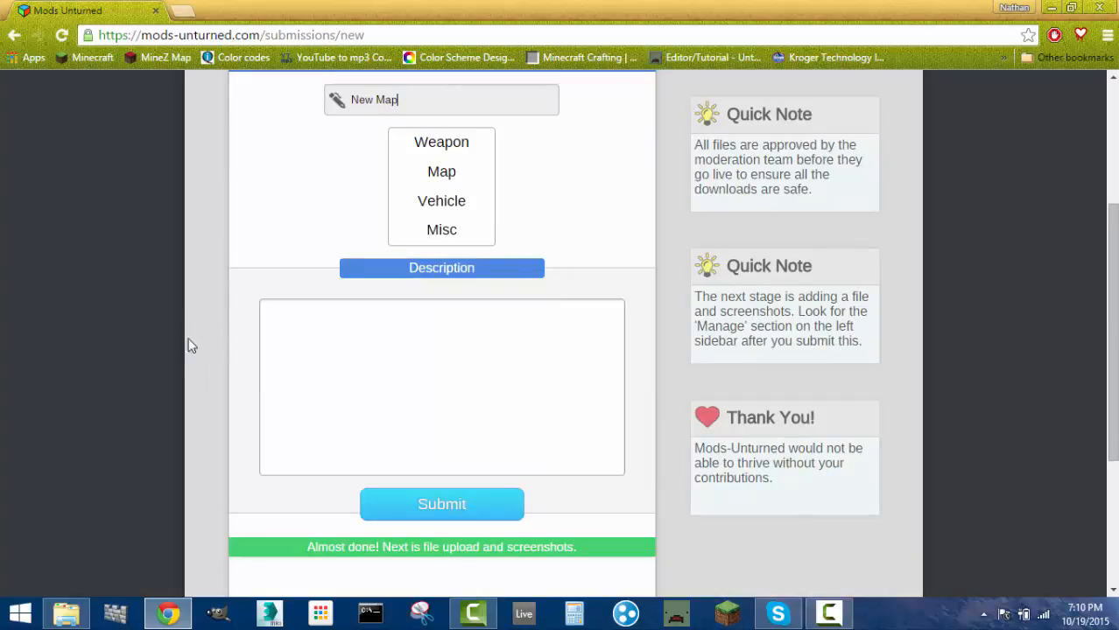
scroll("up", 3)
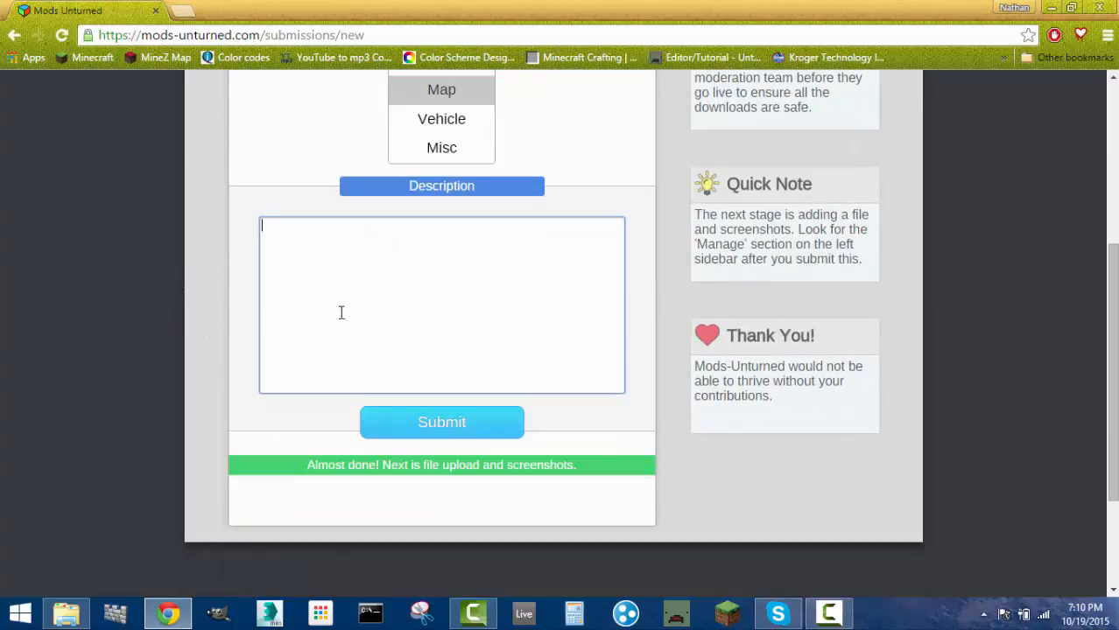
type("Blah")
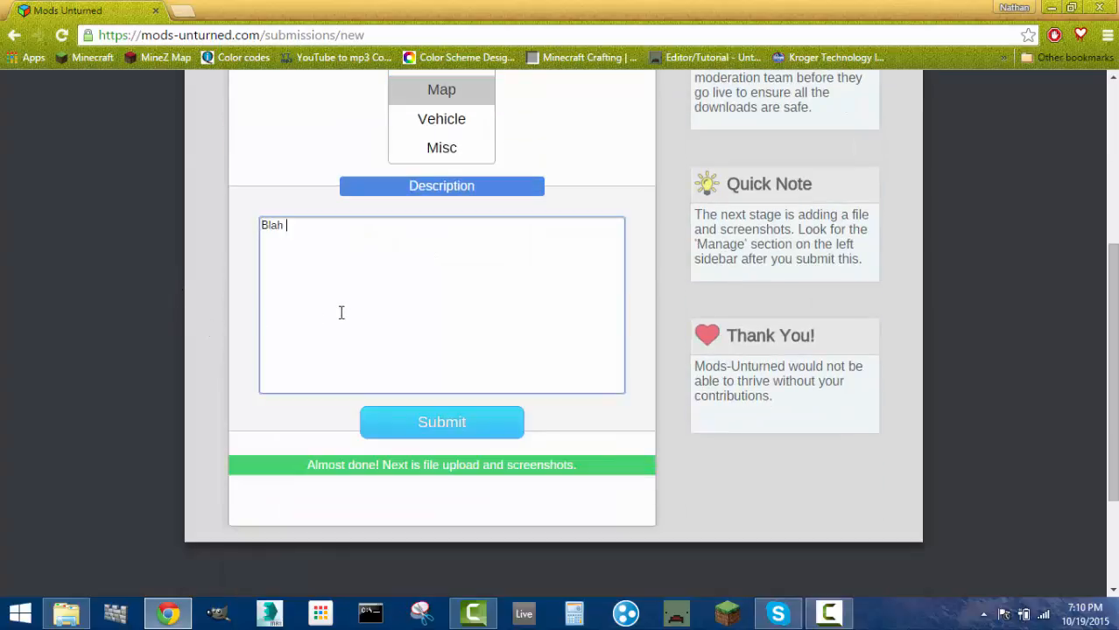
type("blah")
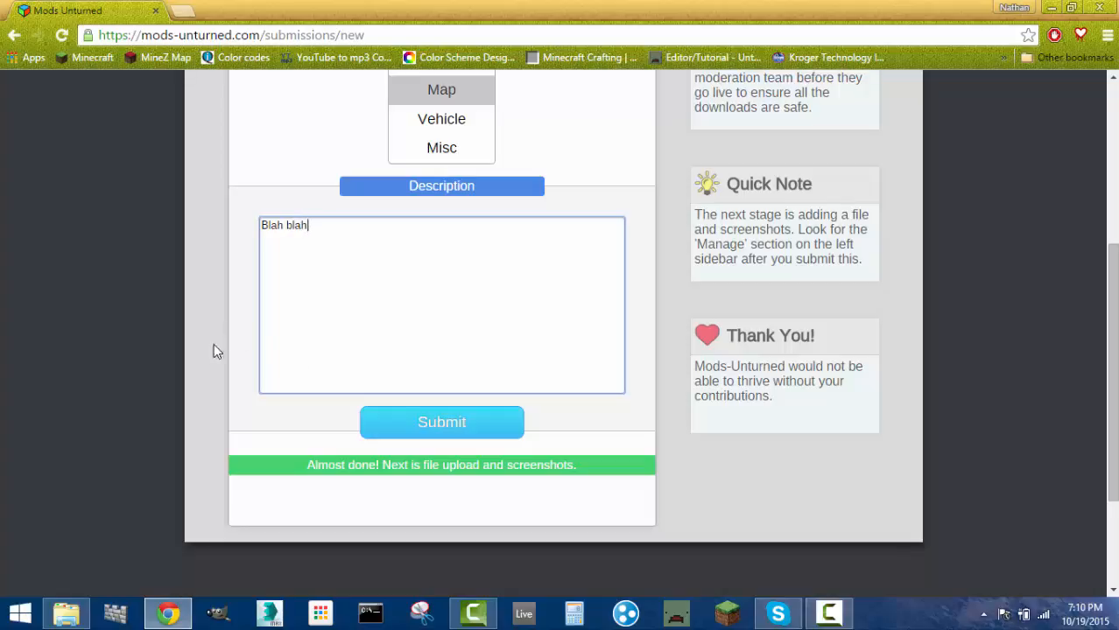
left_click(441, 422)
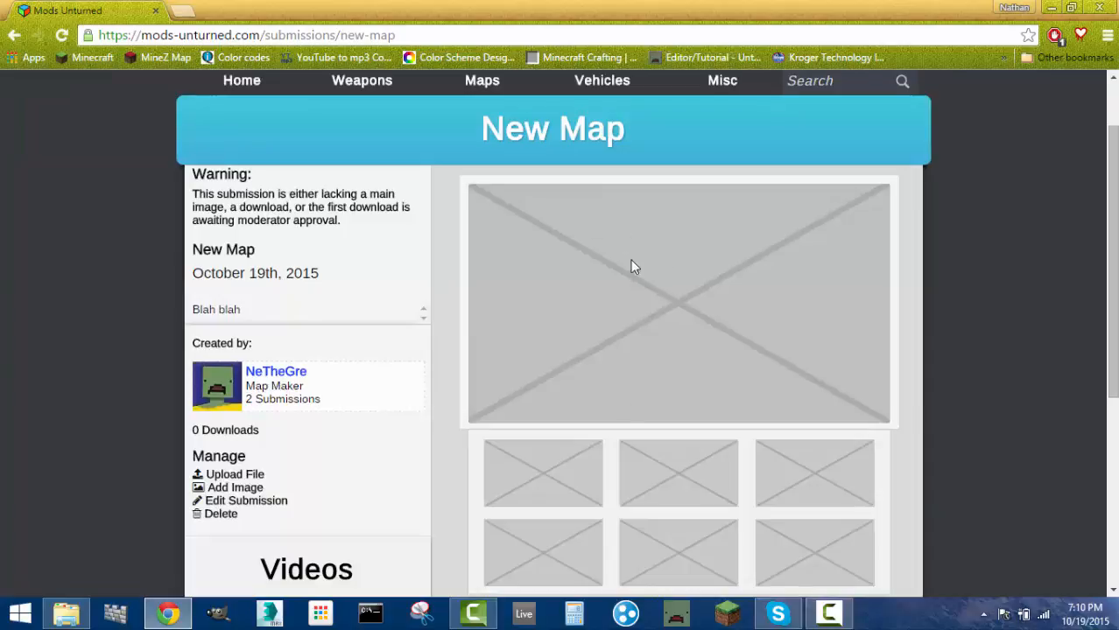
mouse_move(455, 350)
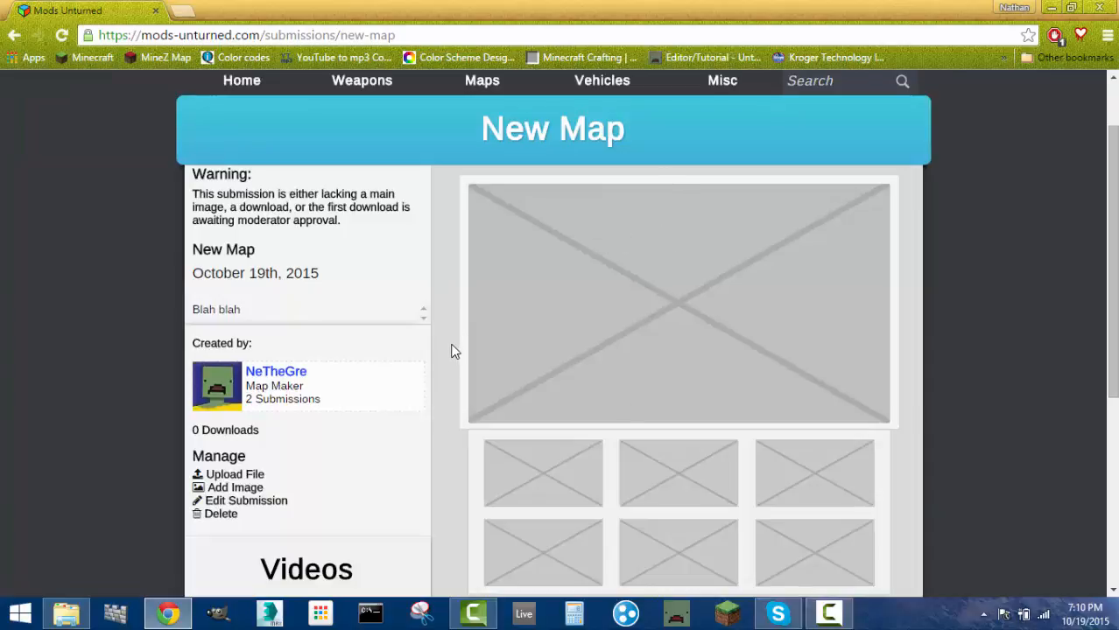
scroll("down", 3)
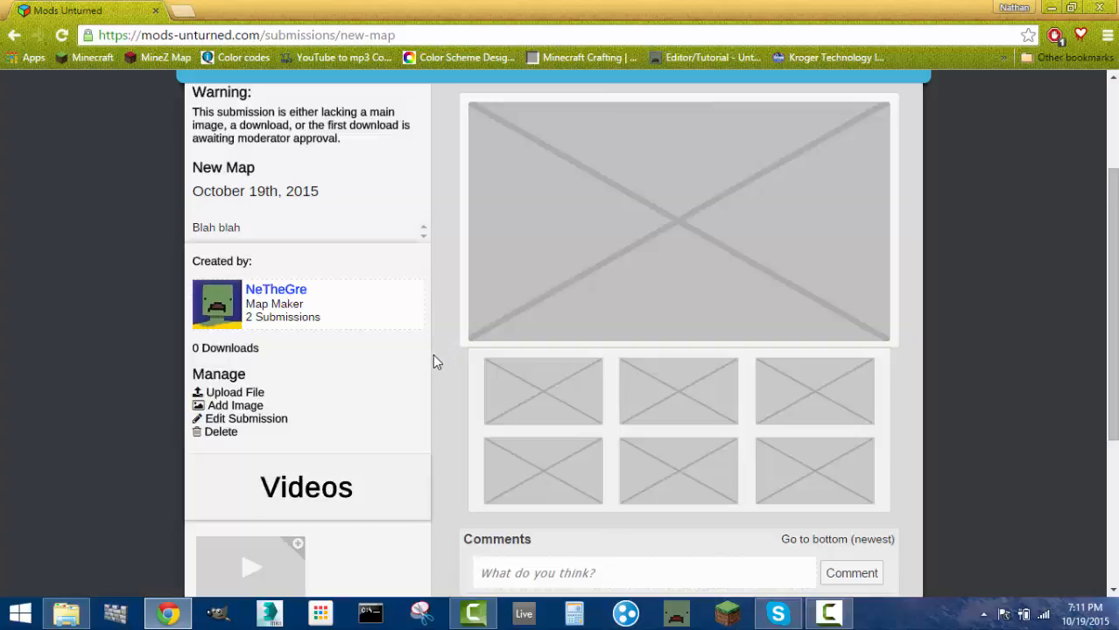
scroll("up", 3)
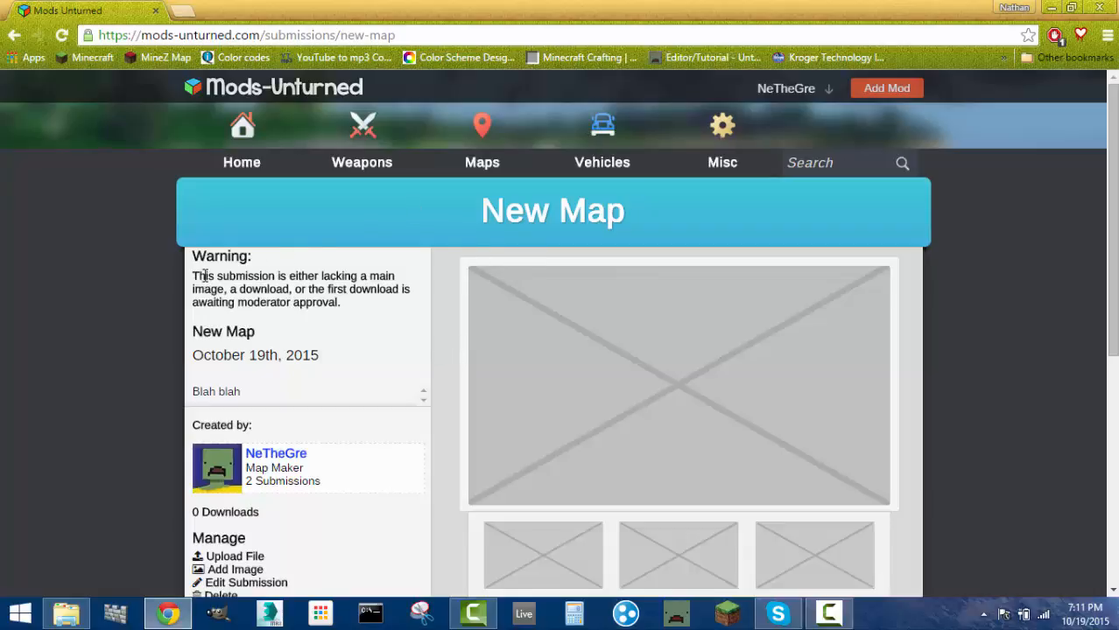
mouse_move(455, 441)
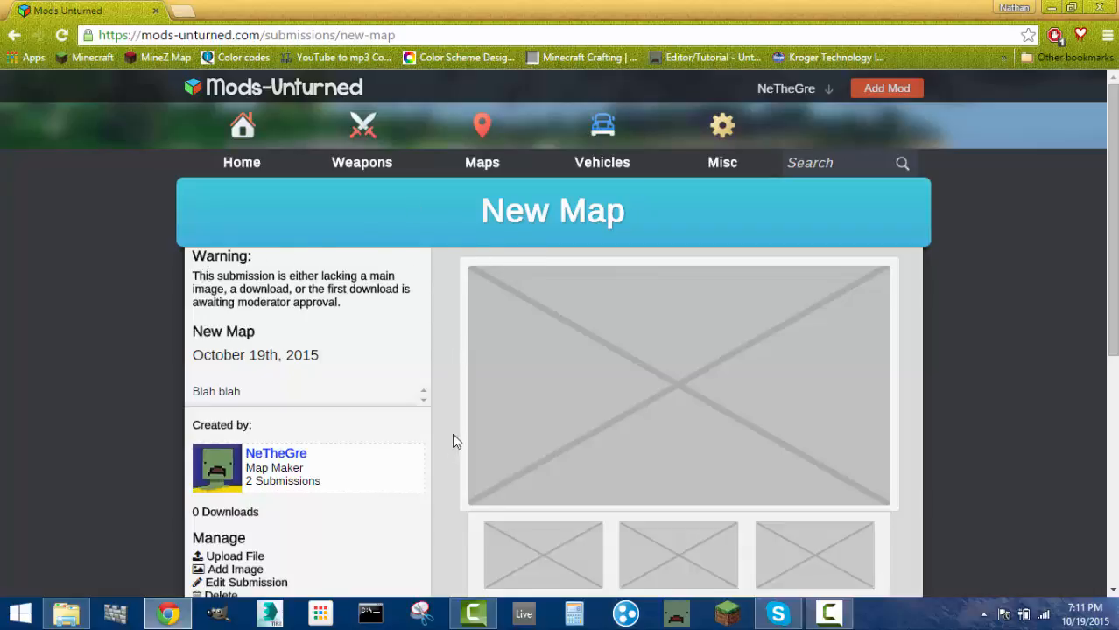
mouse_move(279, 266)
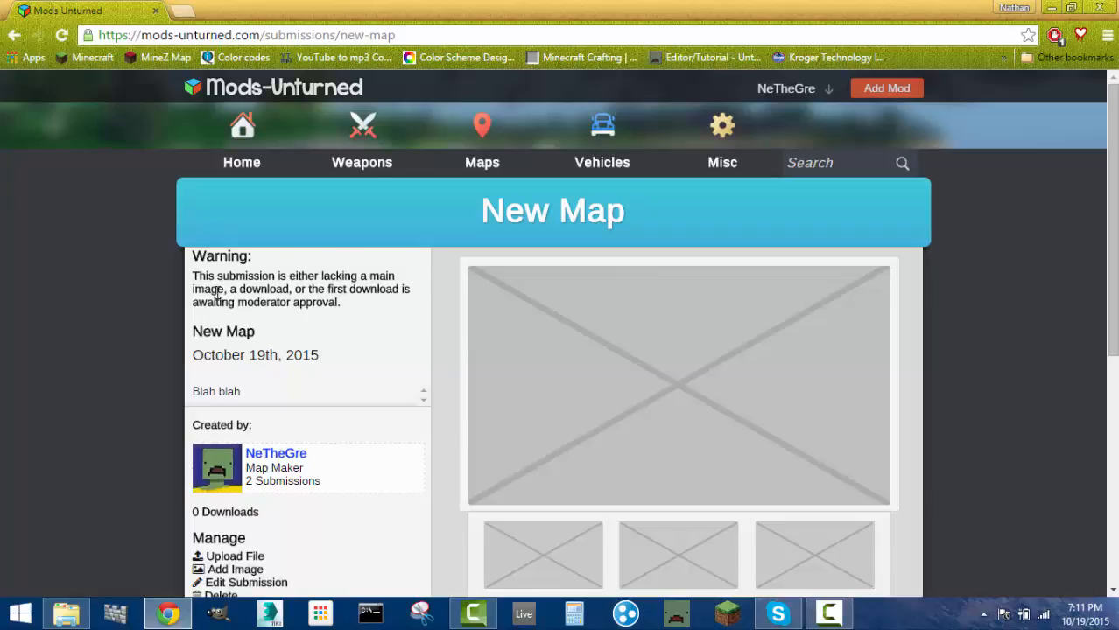
mouse_move(445, 367)
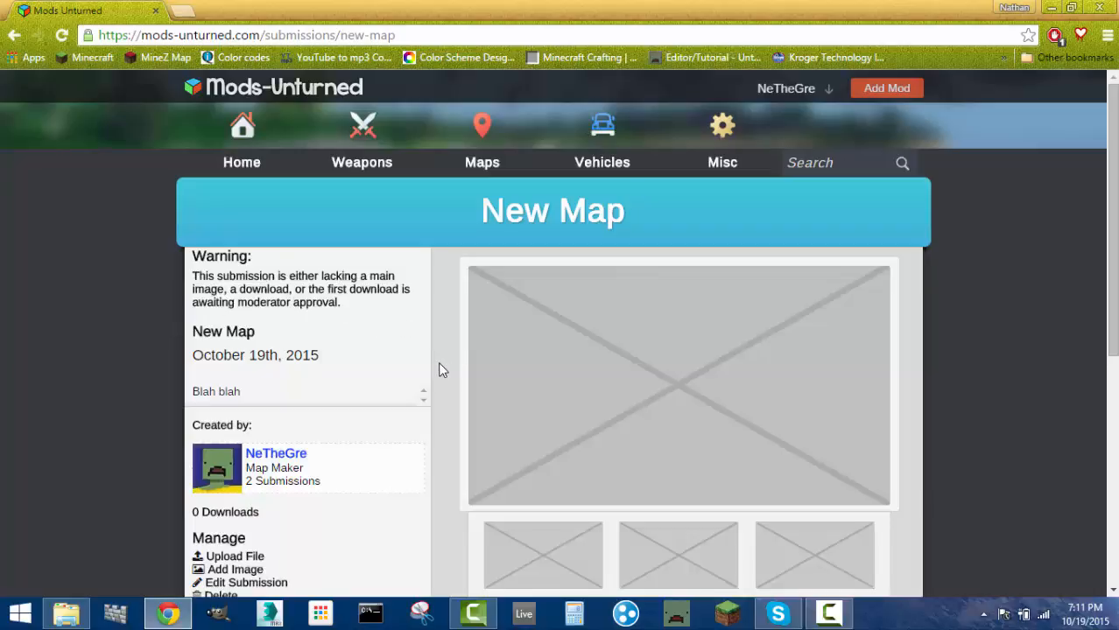
scroll("down", 3)
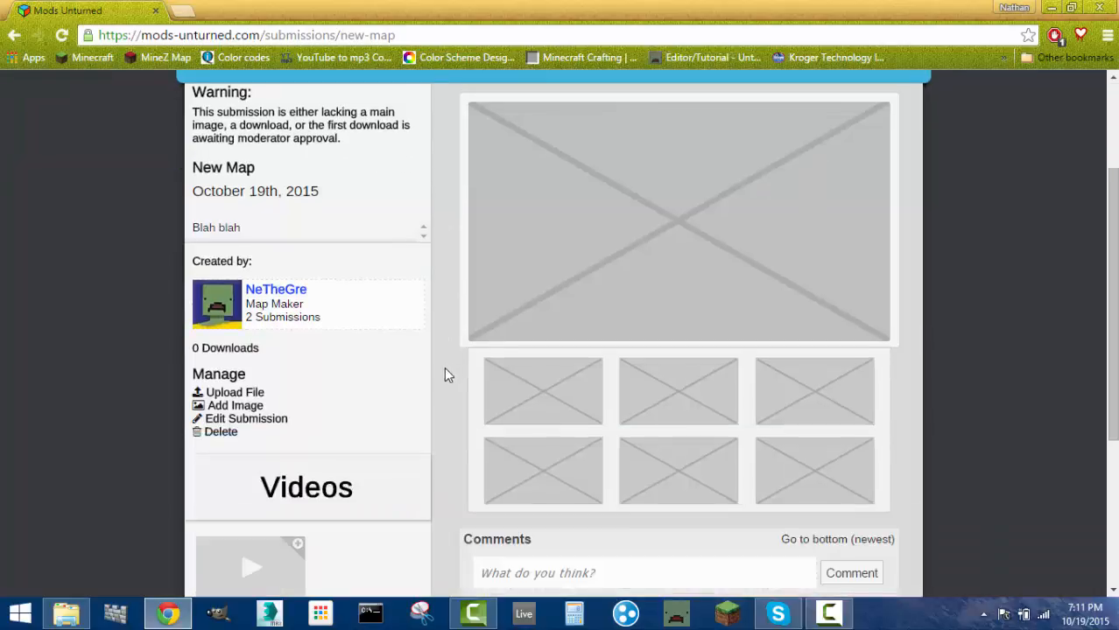
scroll("down", 3)
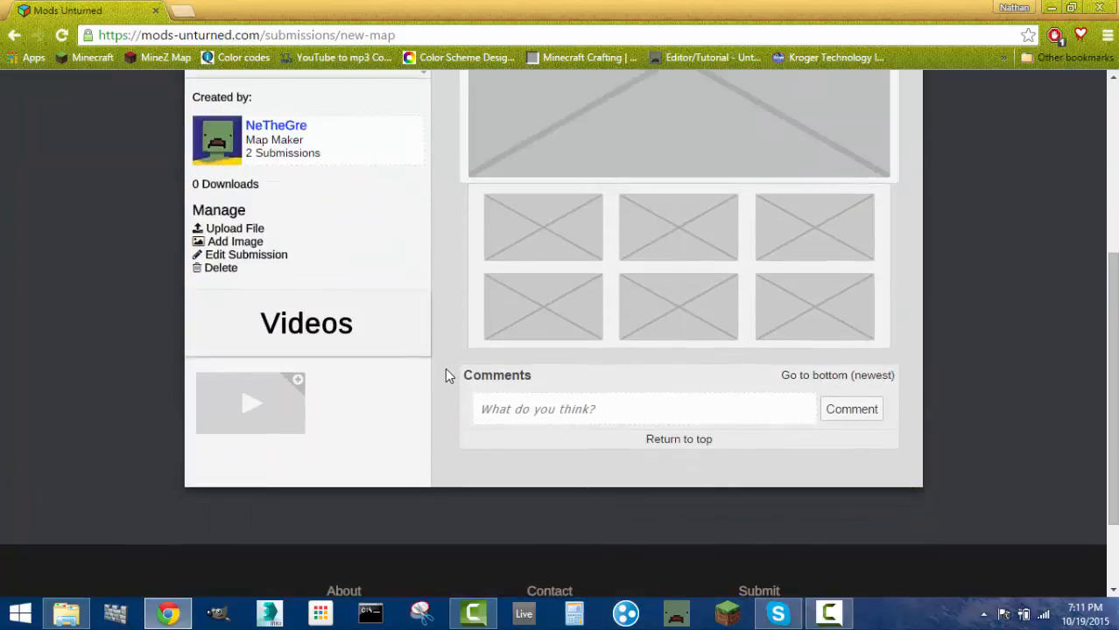
mouse_move(455, 295)
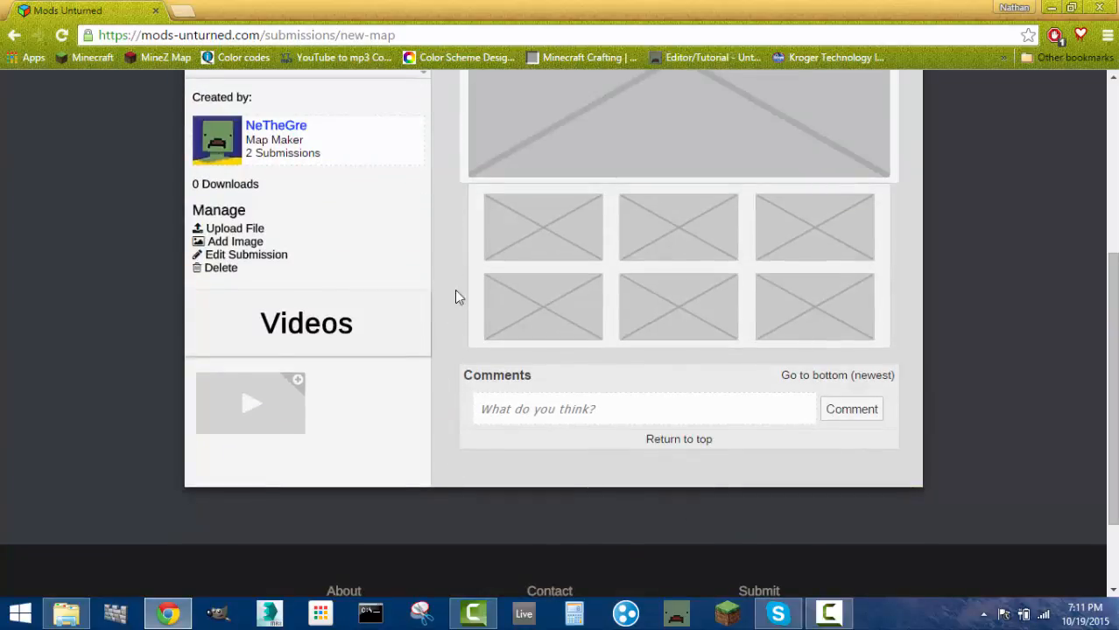
scroll("up", 3)
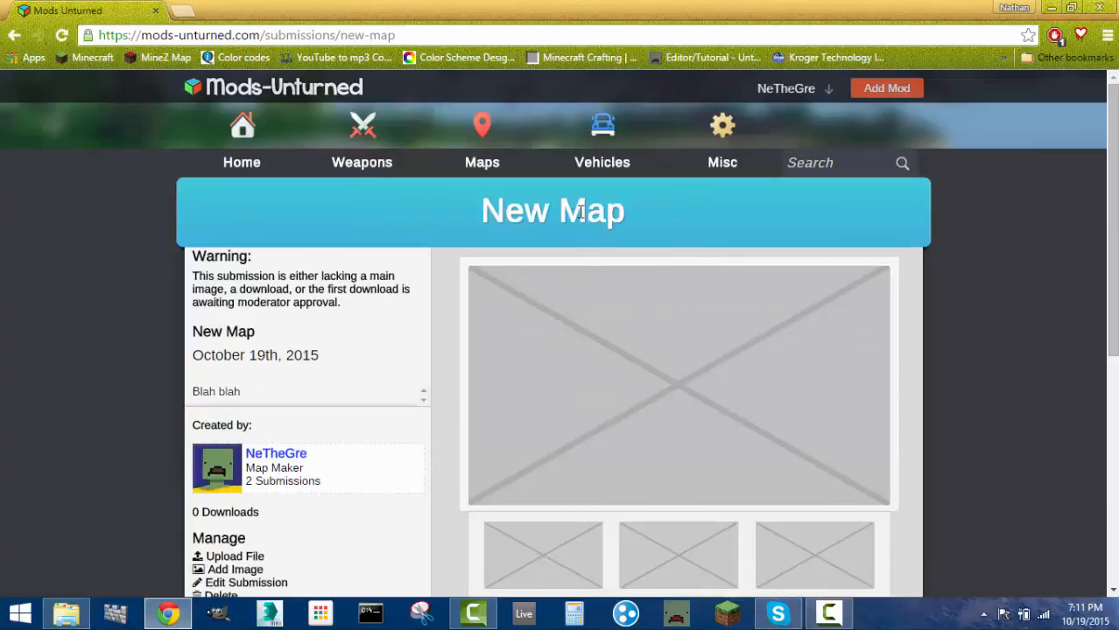
scroll("down", 3)
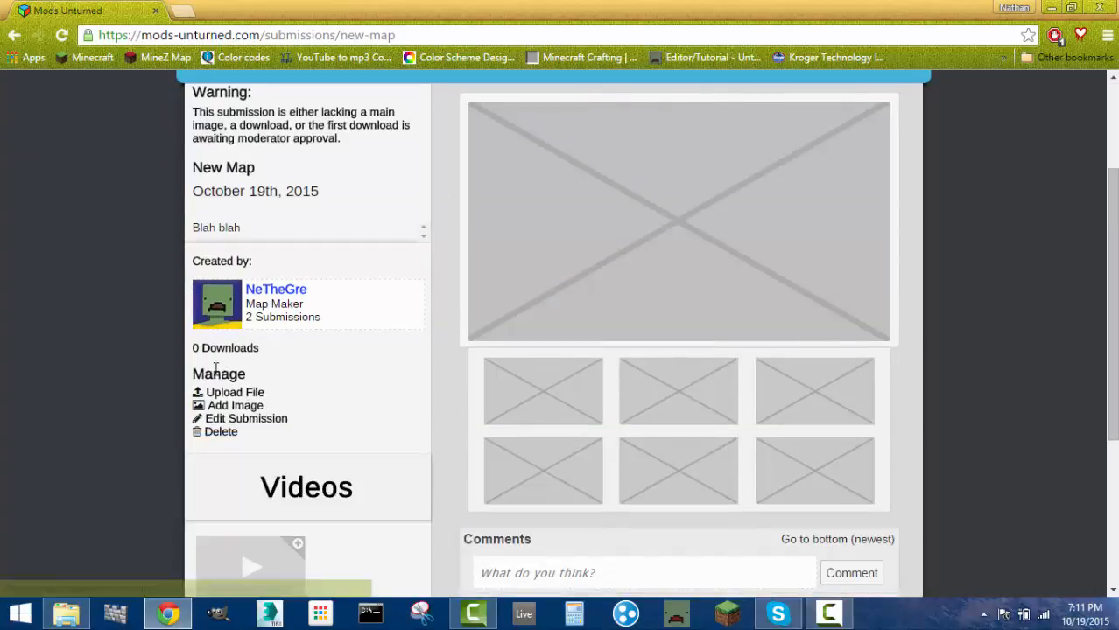
Step: Reach the Upload File page for New Map from the Manage section
left_click(234, 392)
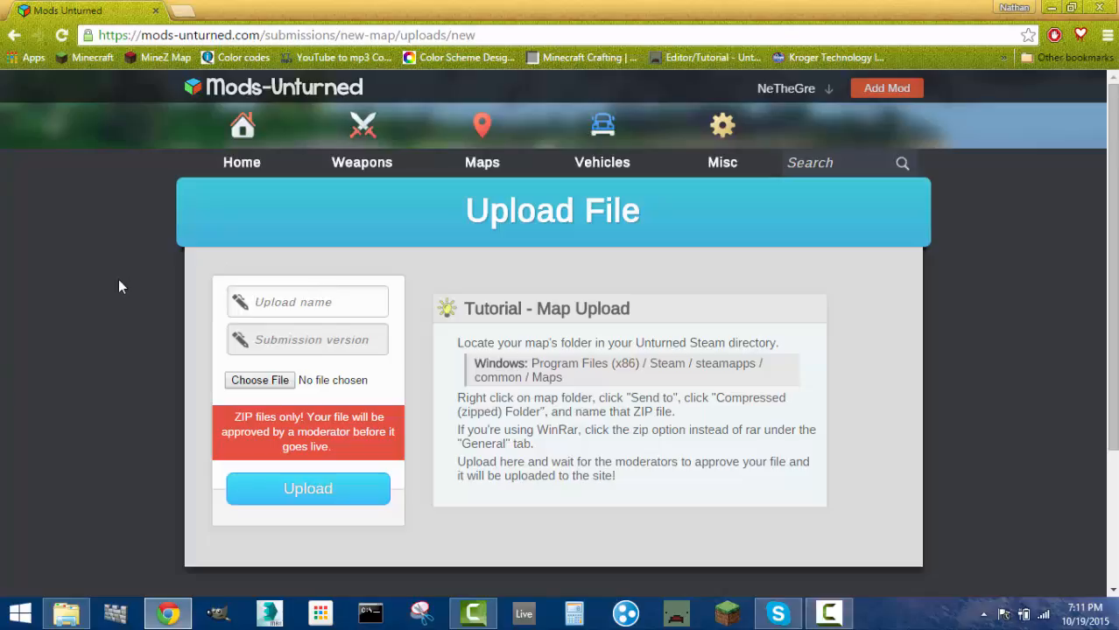
left_click(308, 301)
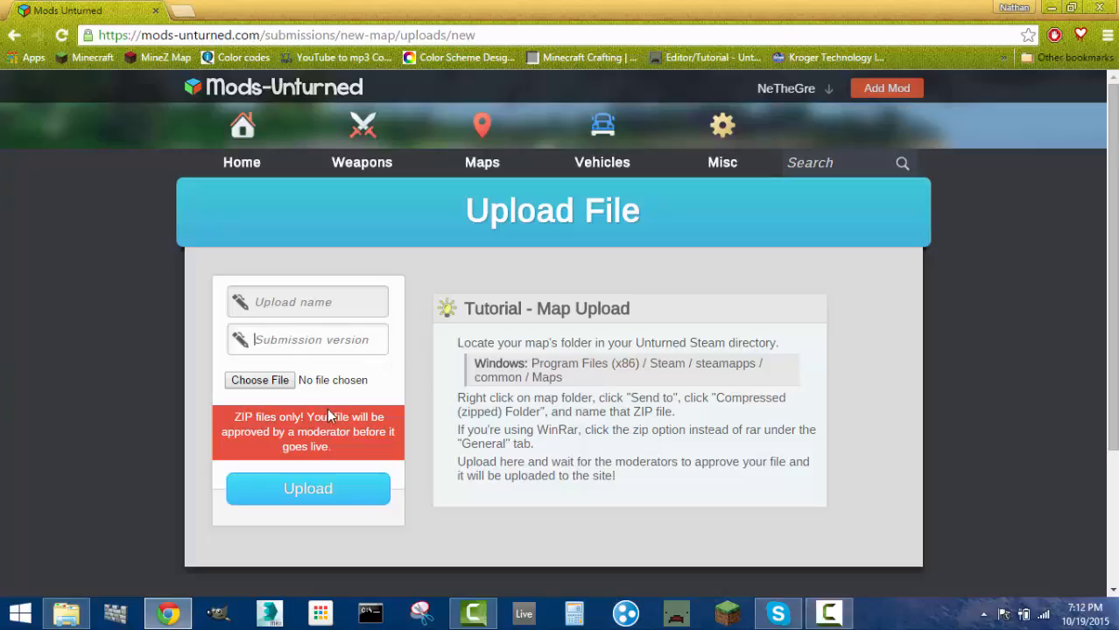
mouse_move(66, 613)
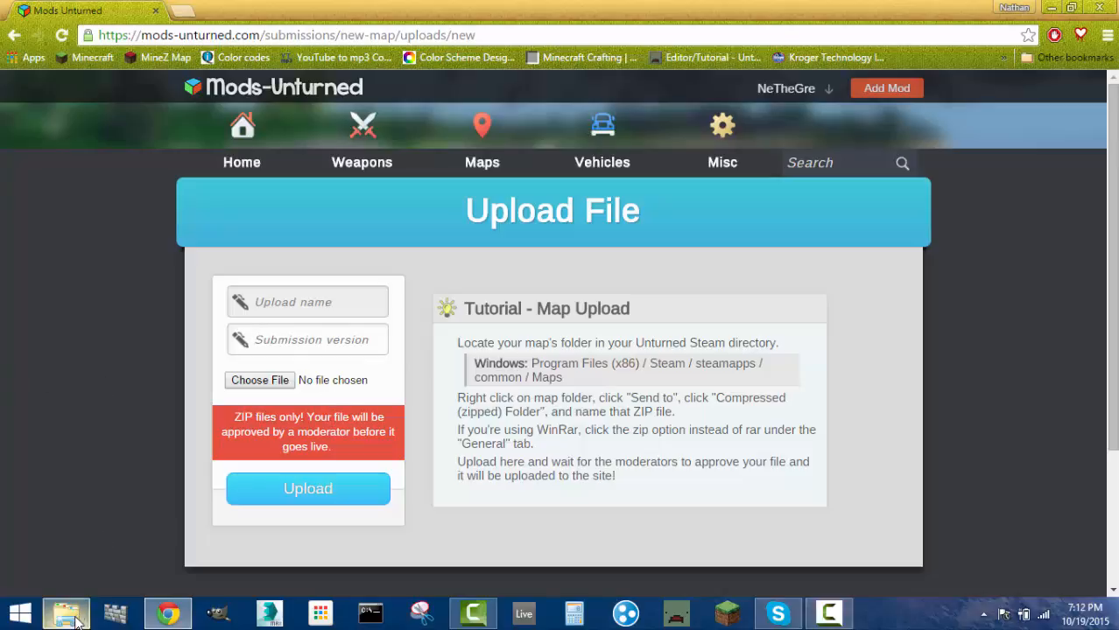
Step: Compress the Rusty folder in Unturned Maps into a zip archive and close the folder window
left_click(67, 613)
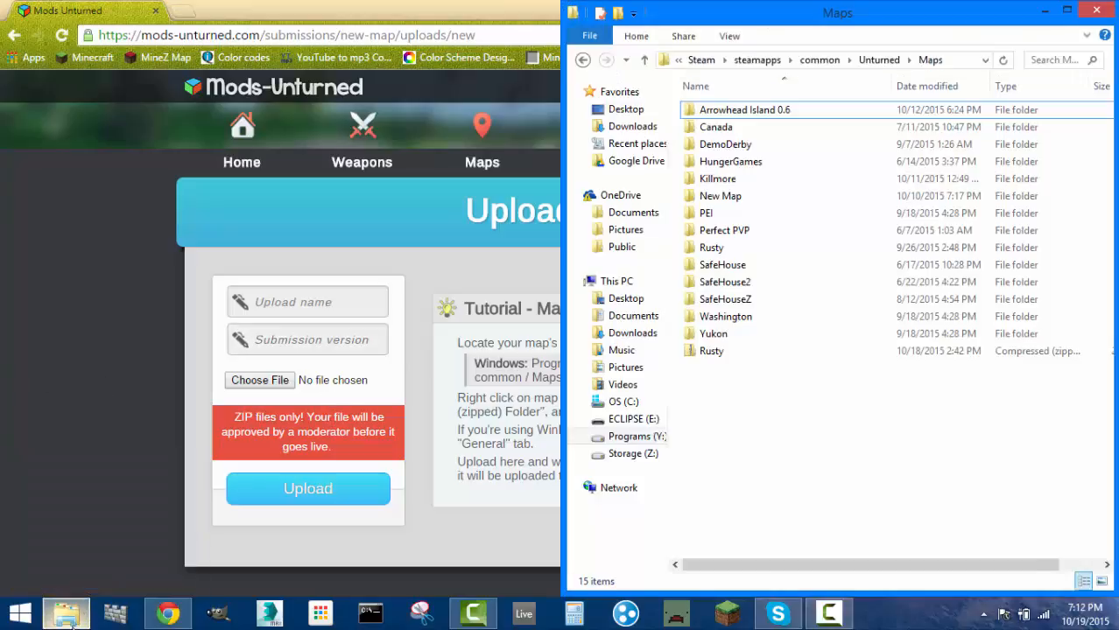
mouse_move(870, 45)
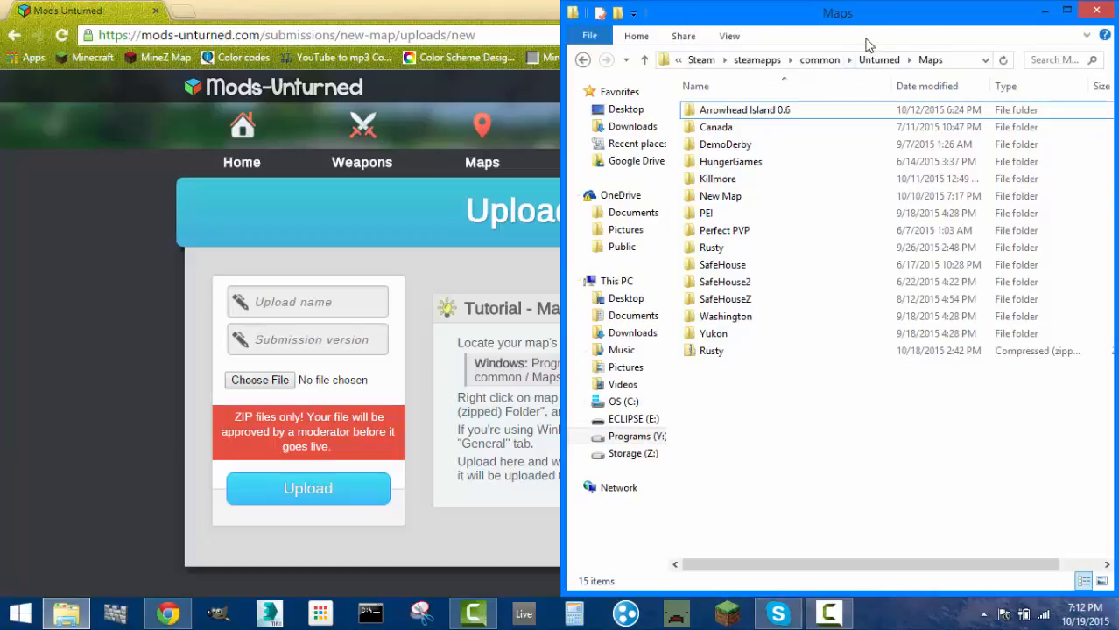
mouse_move(820, 508)
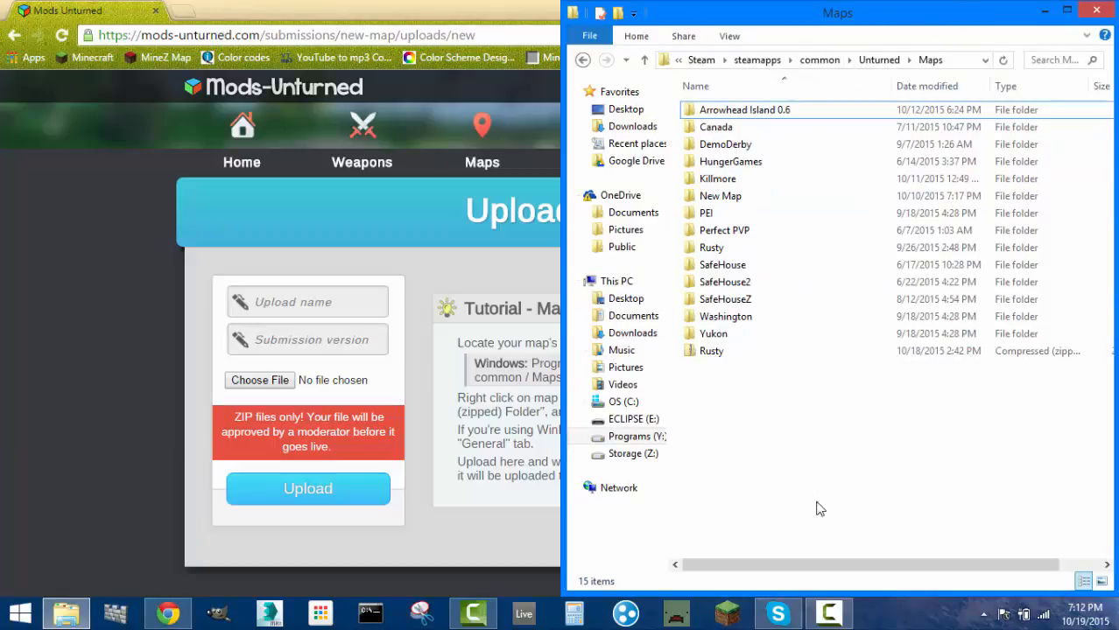
left_click(711, 249)
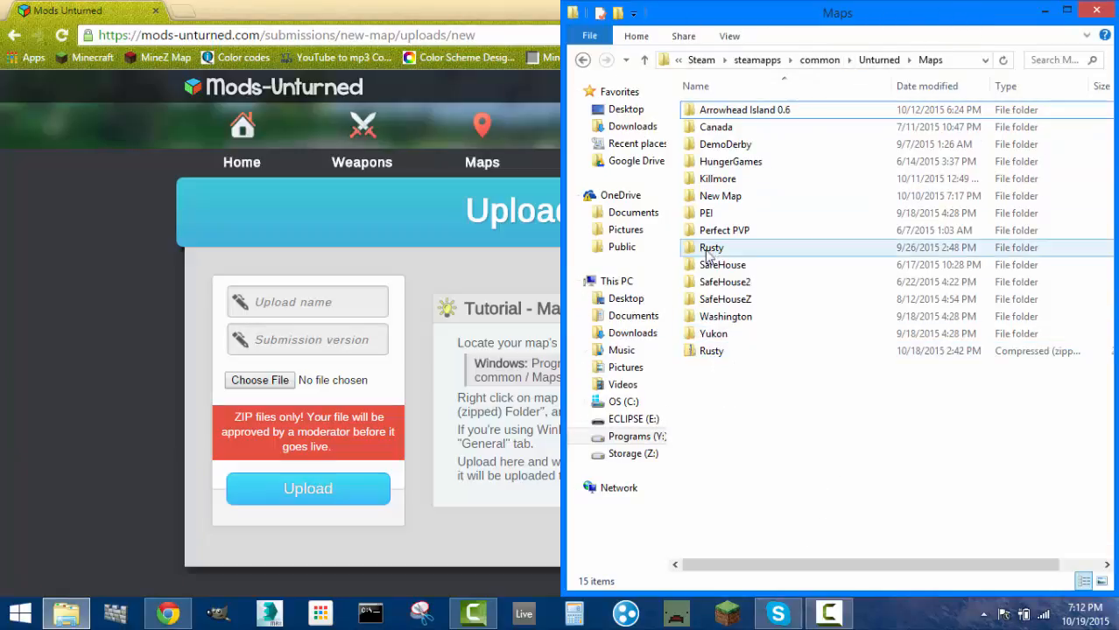
left_click(725, 231)
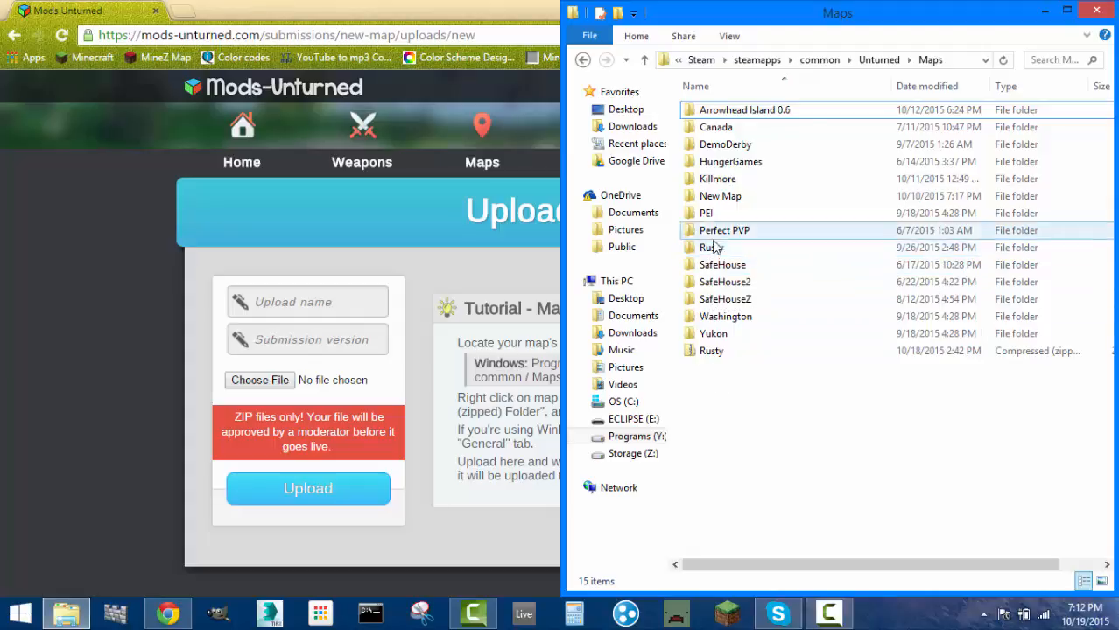
right_click(711, 247)
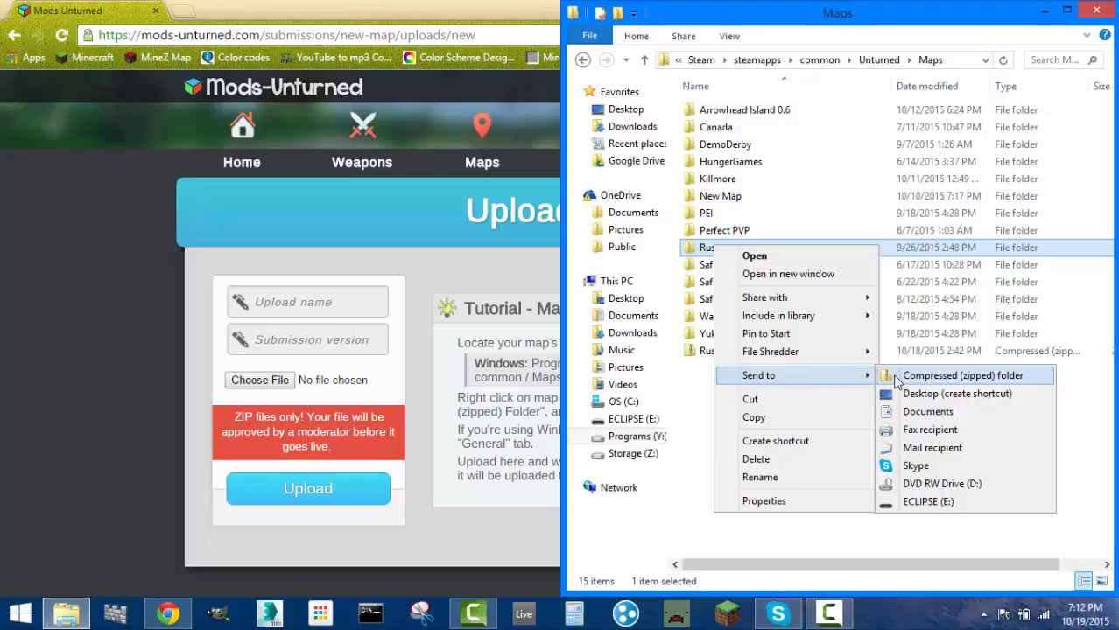
left_click(962, 375)
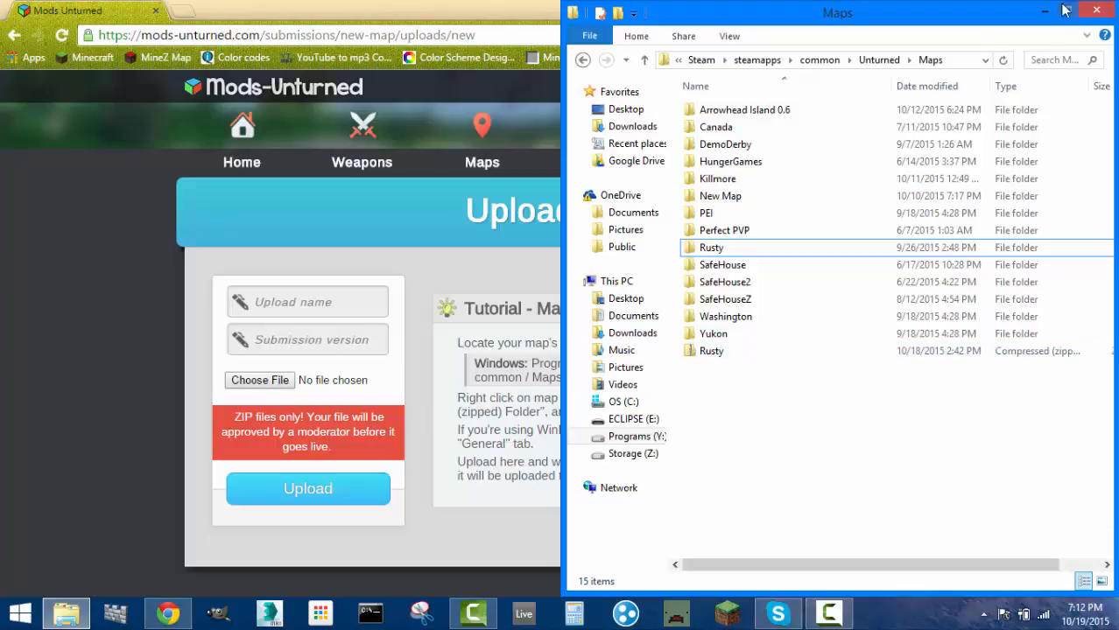
left_click(1096, 10)
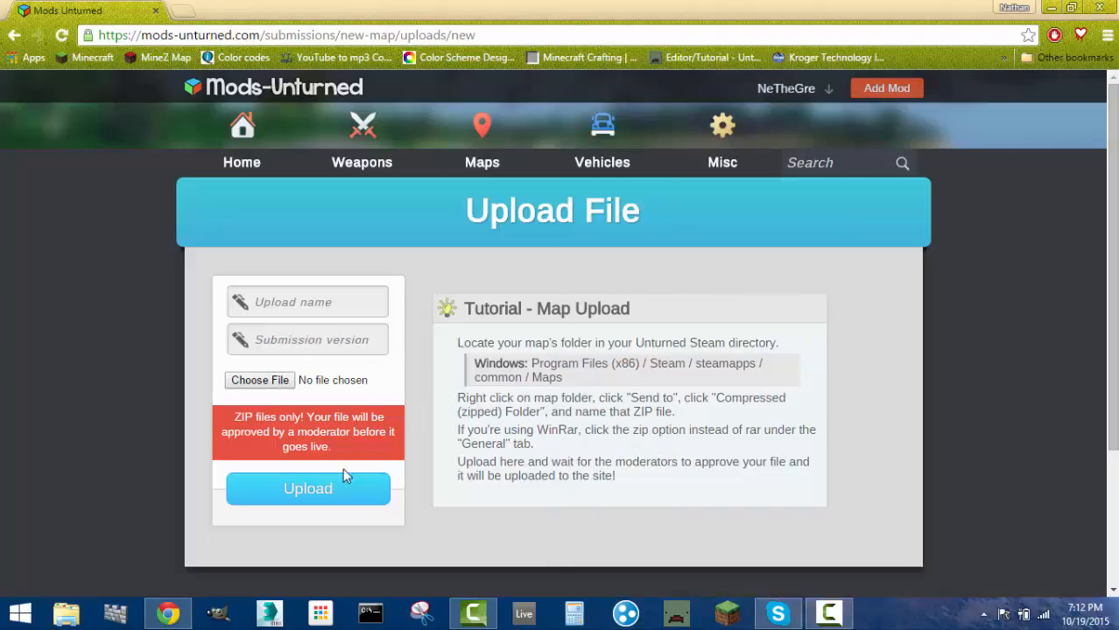
left_click(14, 35)
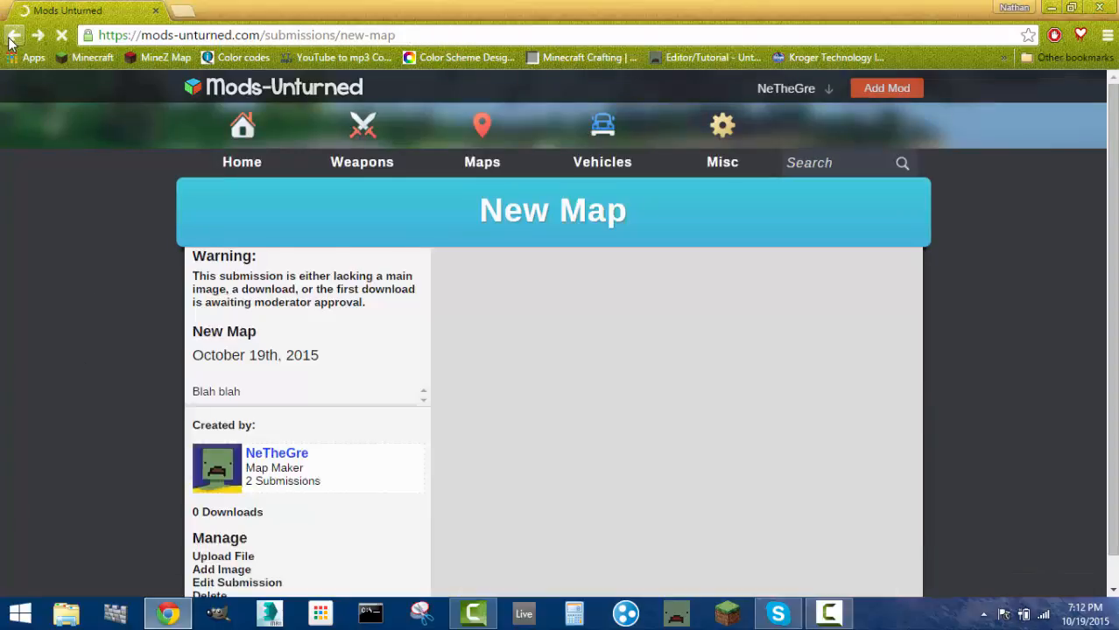
scroll("down", 3)
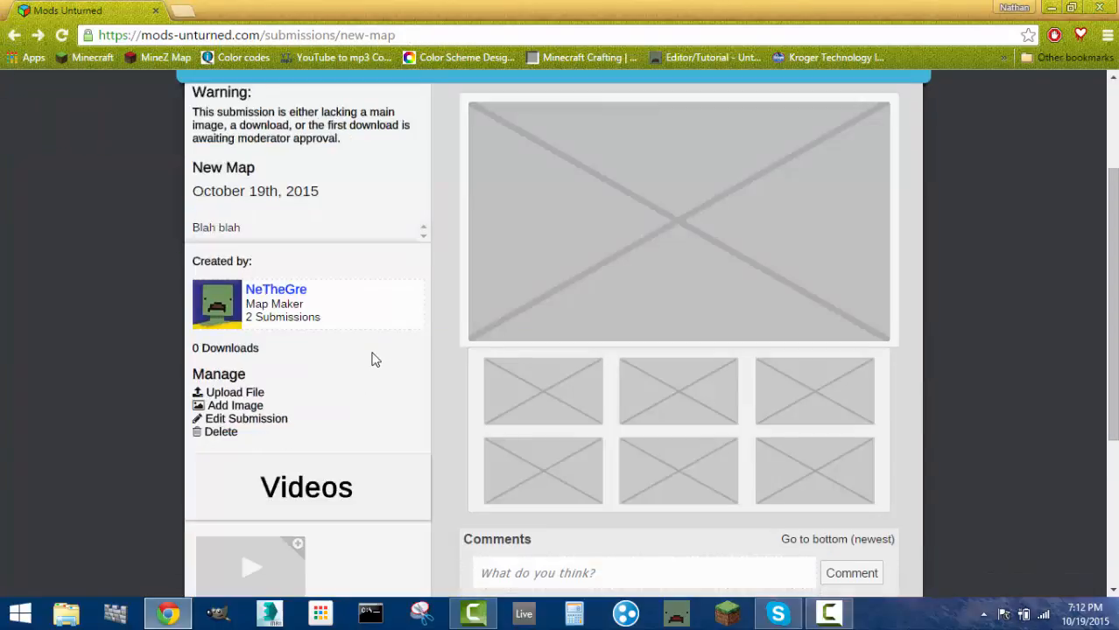
mouse_move(912, 265)
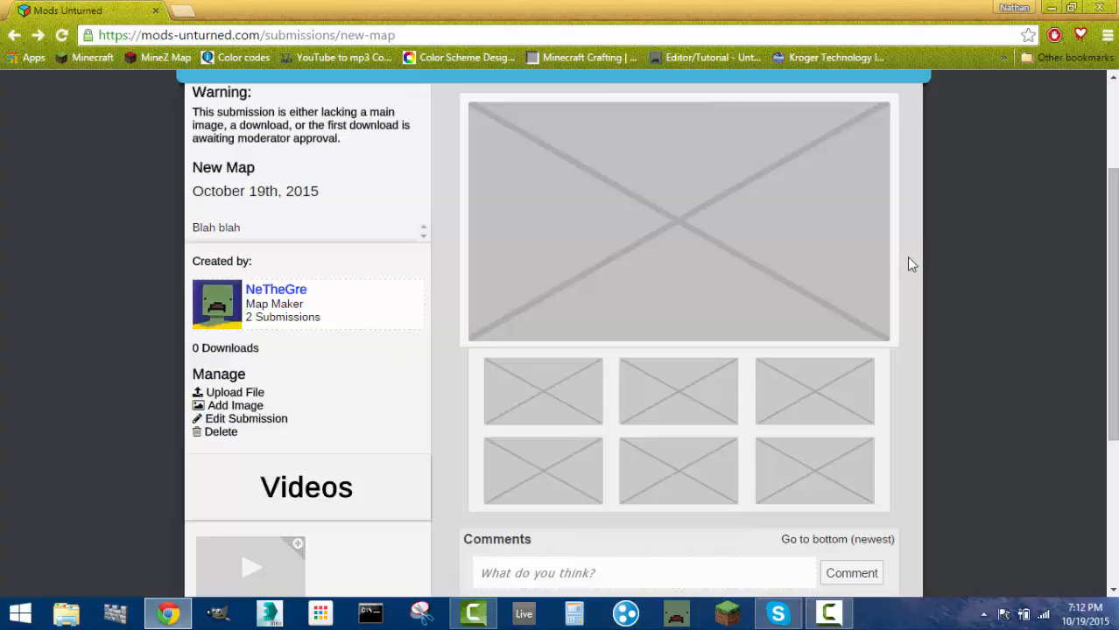
scroll("down", 3)
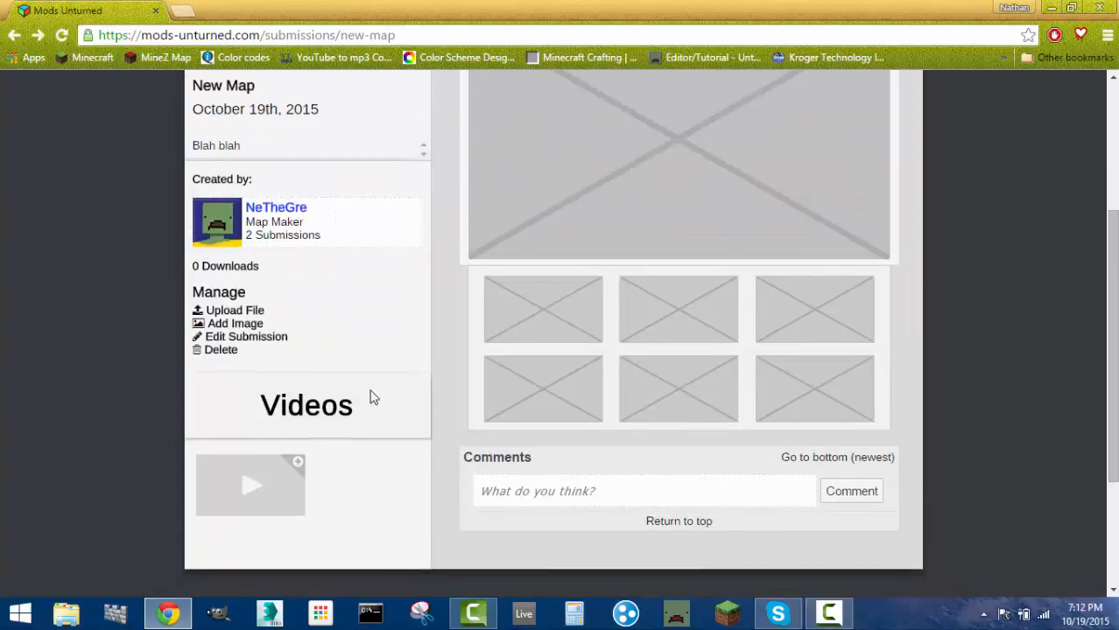
scroll("up", 3)
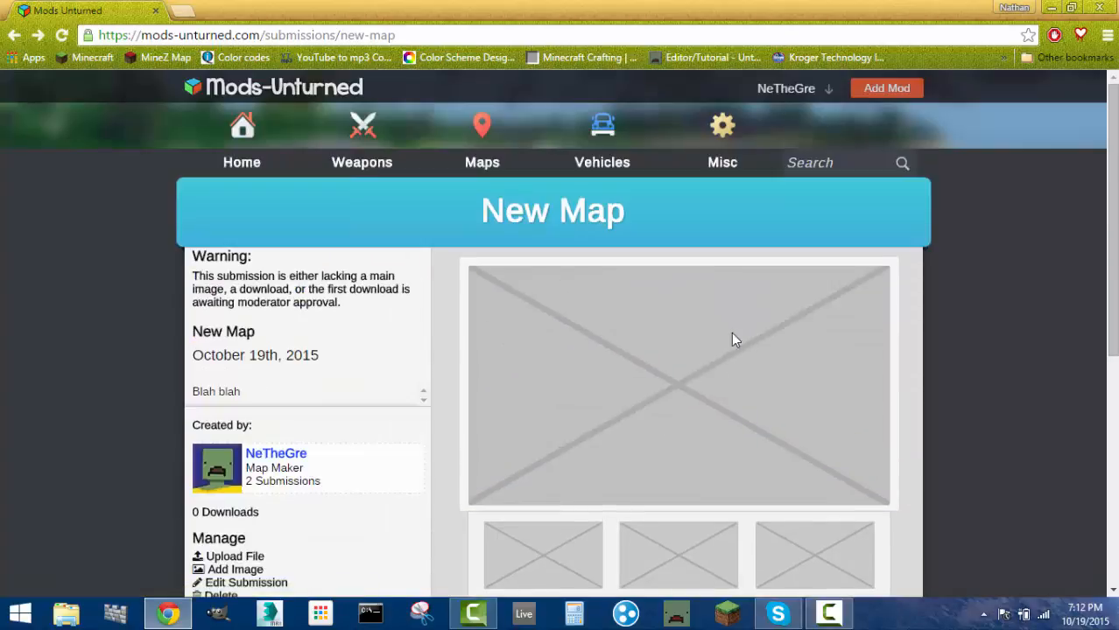
scroll("down", 3)
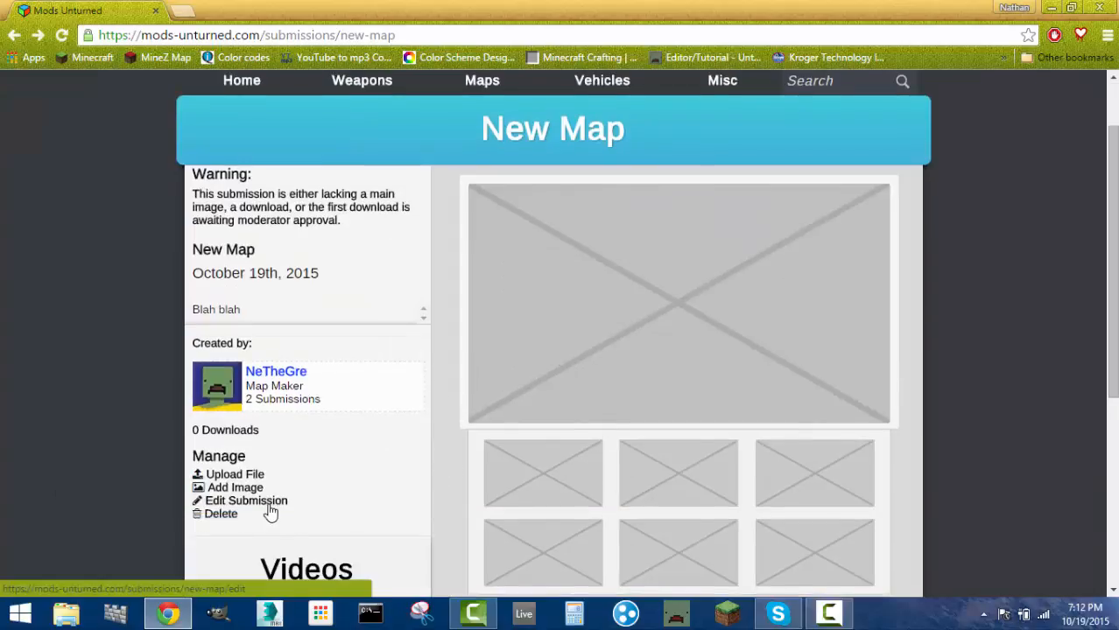
mouse_move(441, 387)
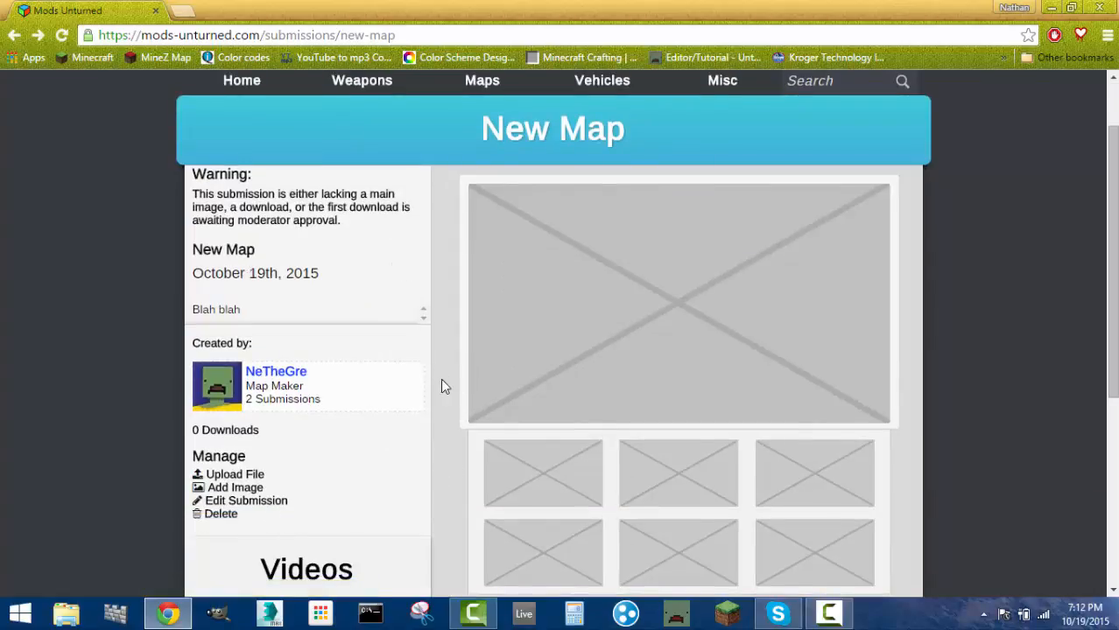
scroll("down", 3)
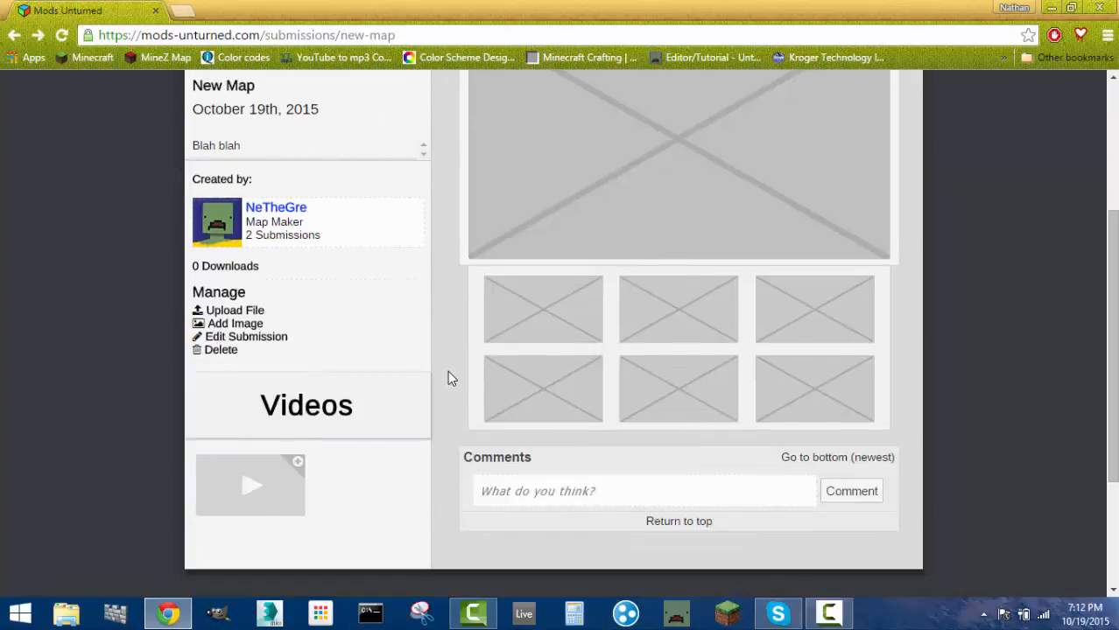
scroll("up", 3)
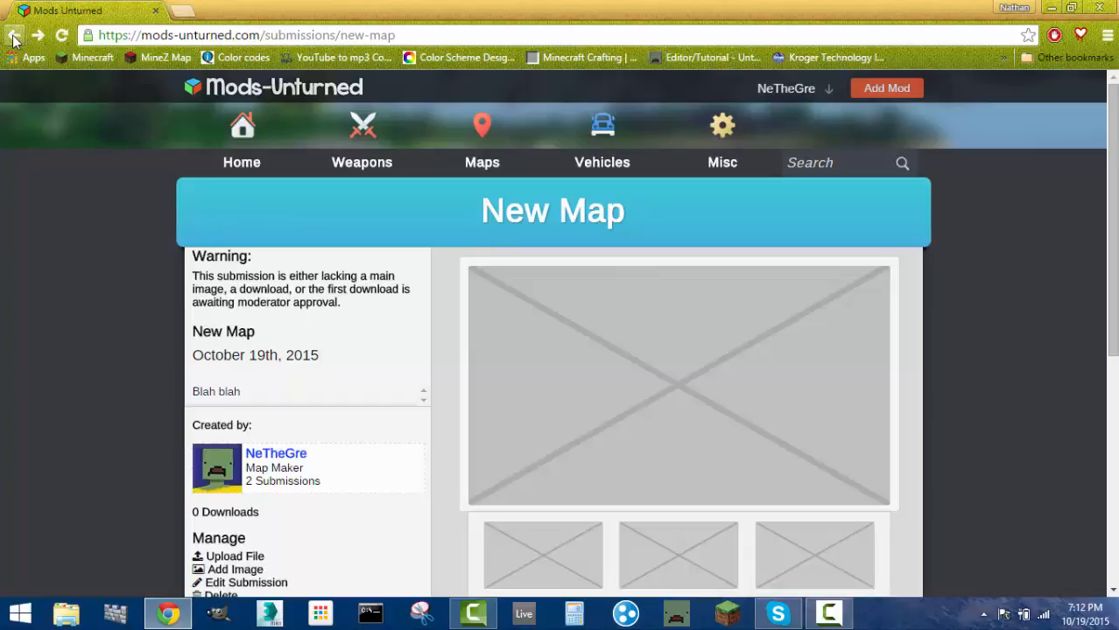
scroll("down", 3)
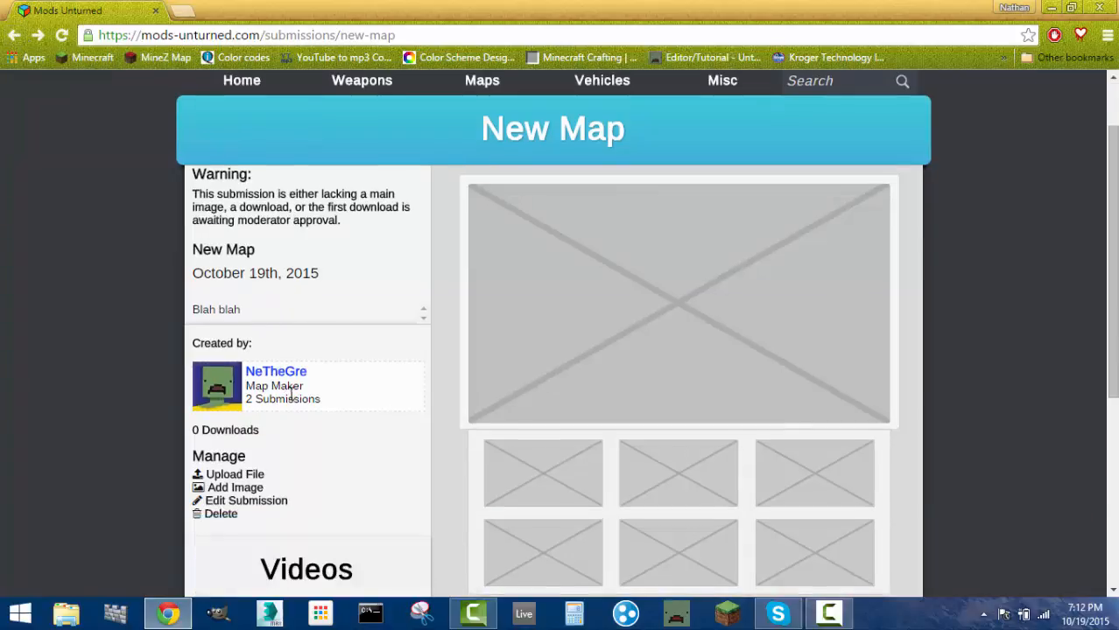
scroll("up", 3)
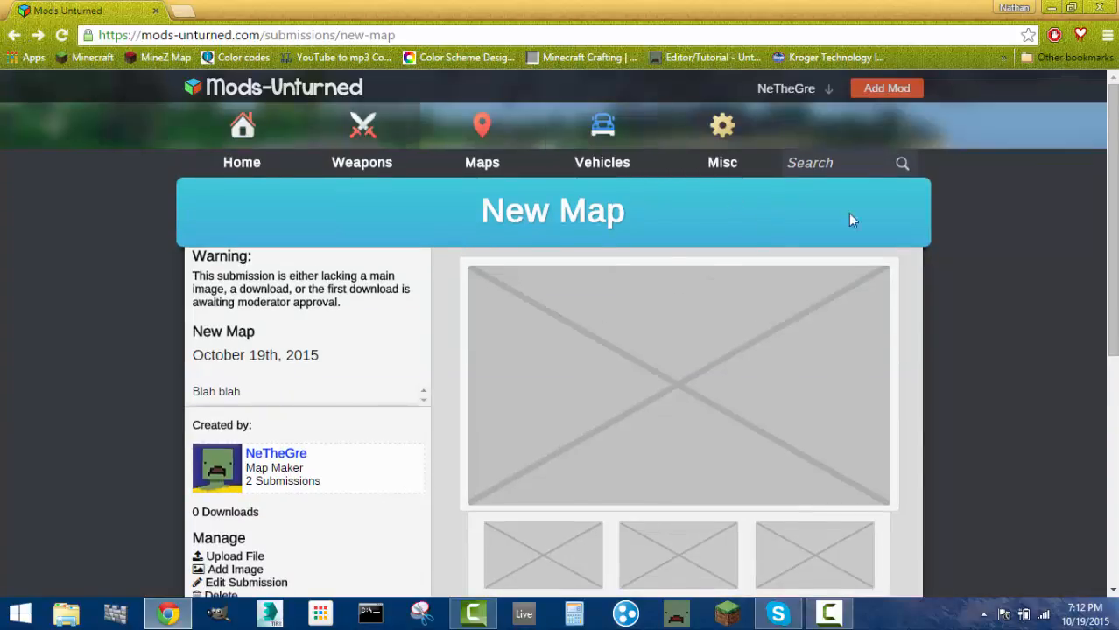
mouse_move(448, 339)
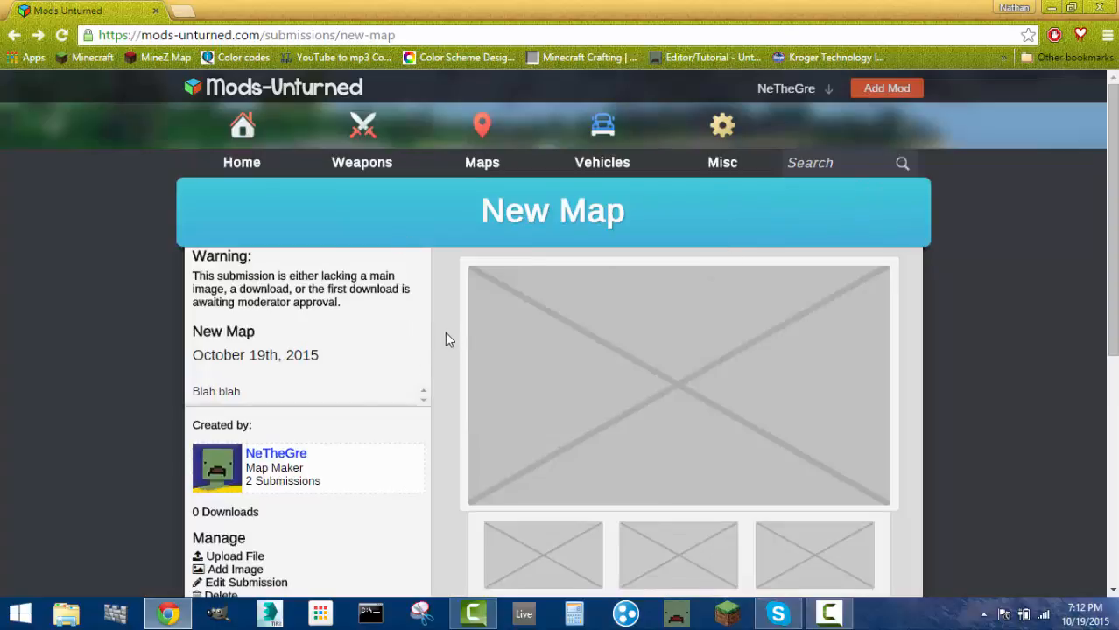
mouse_move(651, 616)
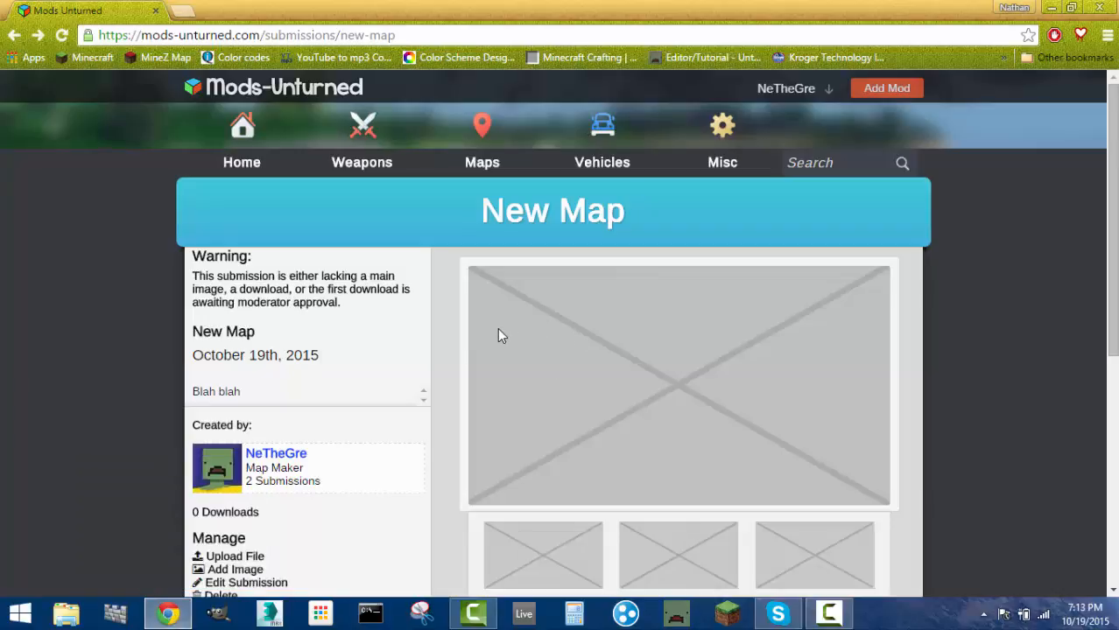
mouse_move(639, 406)
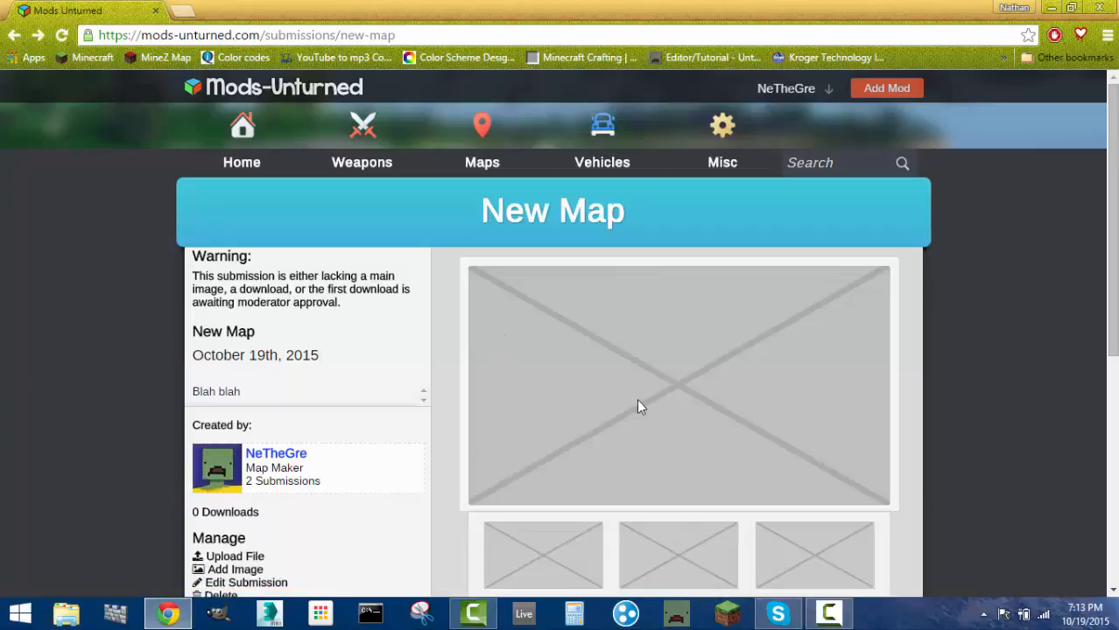
mouse_move(585, 439)
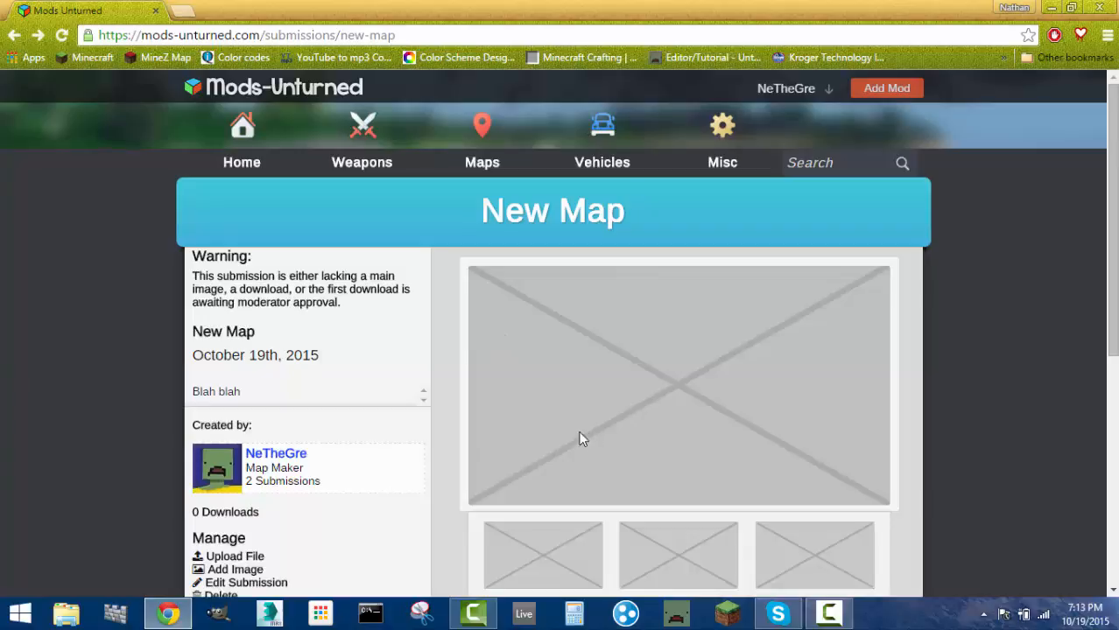
mouse_move(634, 439)
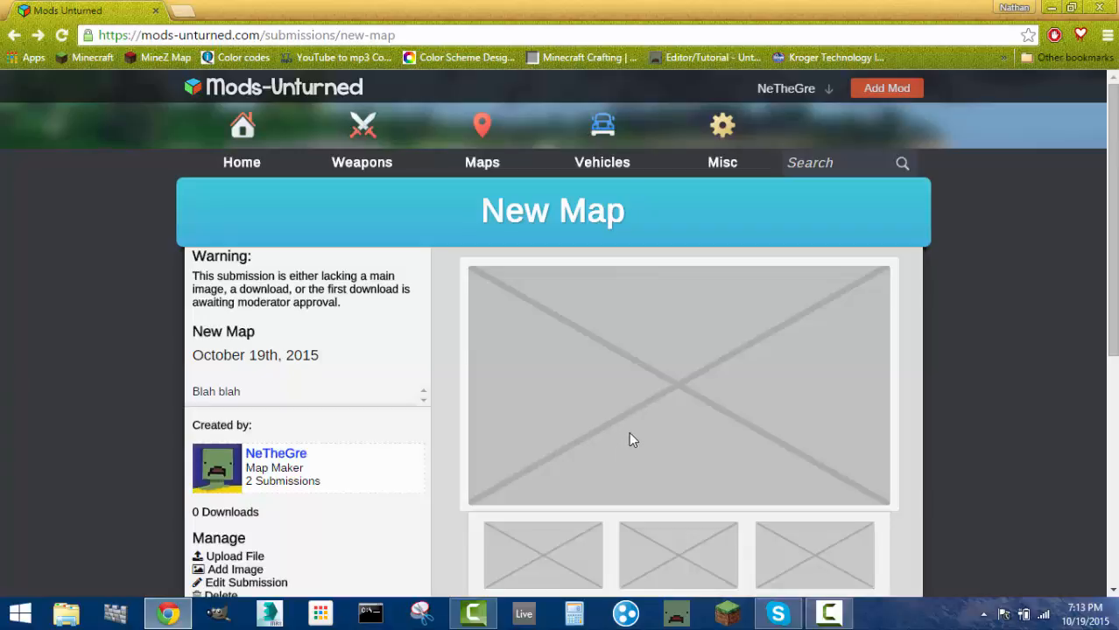
mouse_move(609, 452)
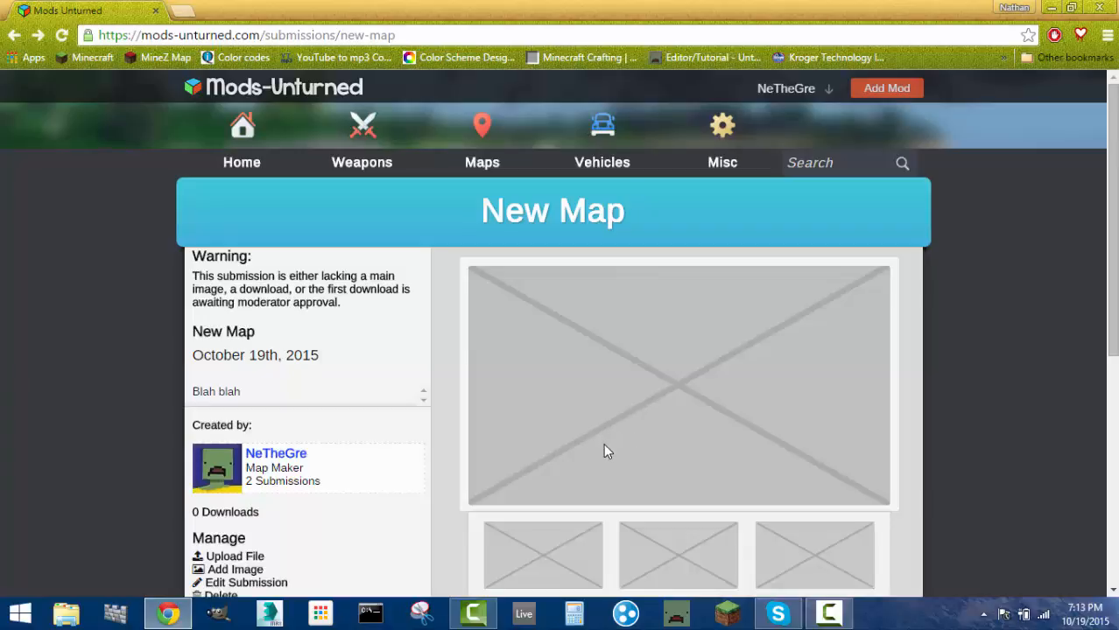
mouse_move(488, 428)
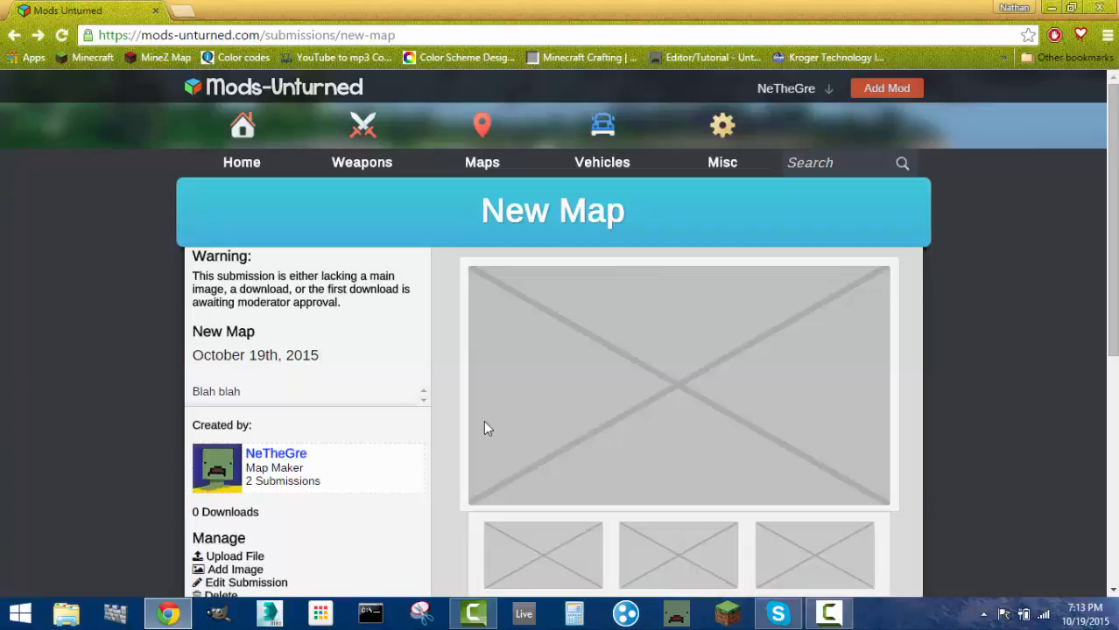
mouse_move(235, 569)
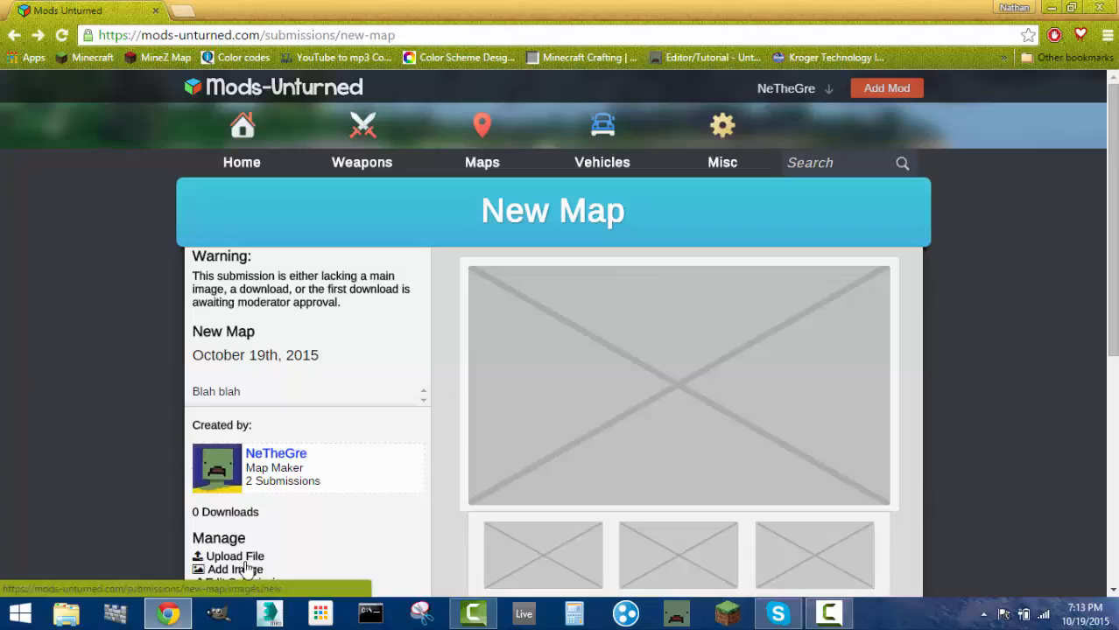
scroll("down", 3)
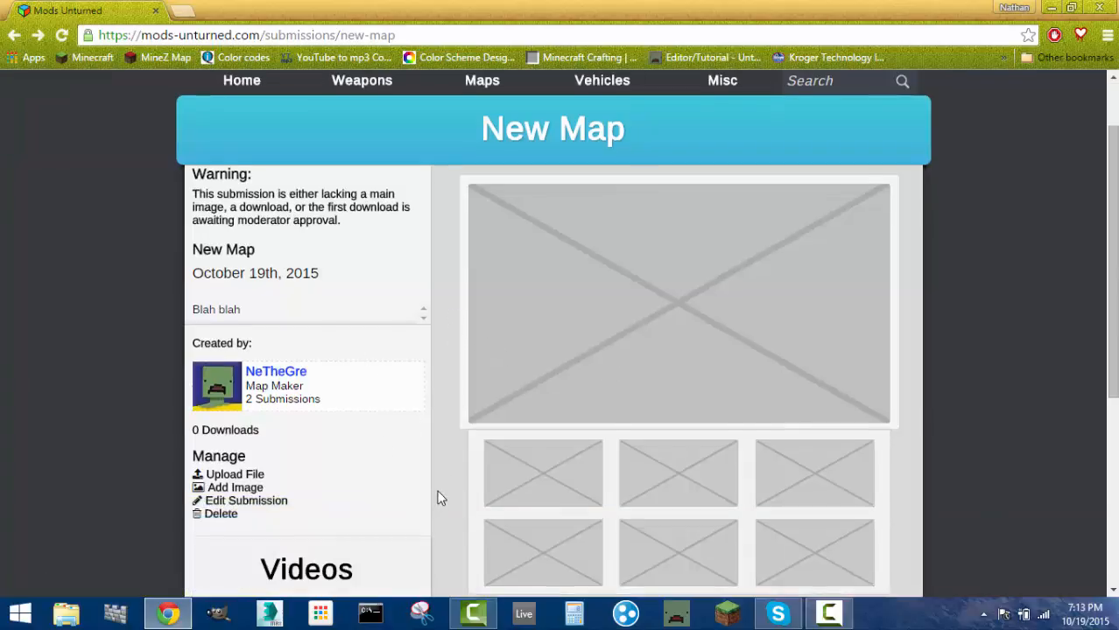
scroll("up", 3)
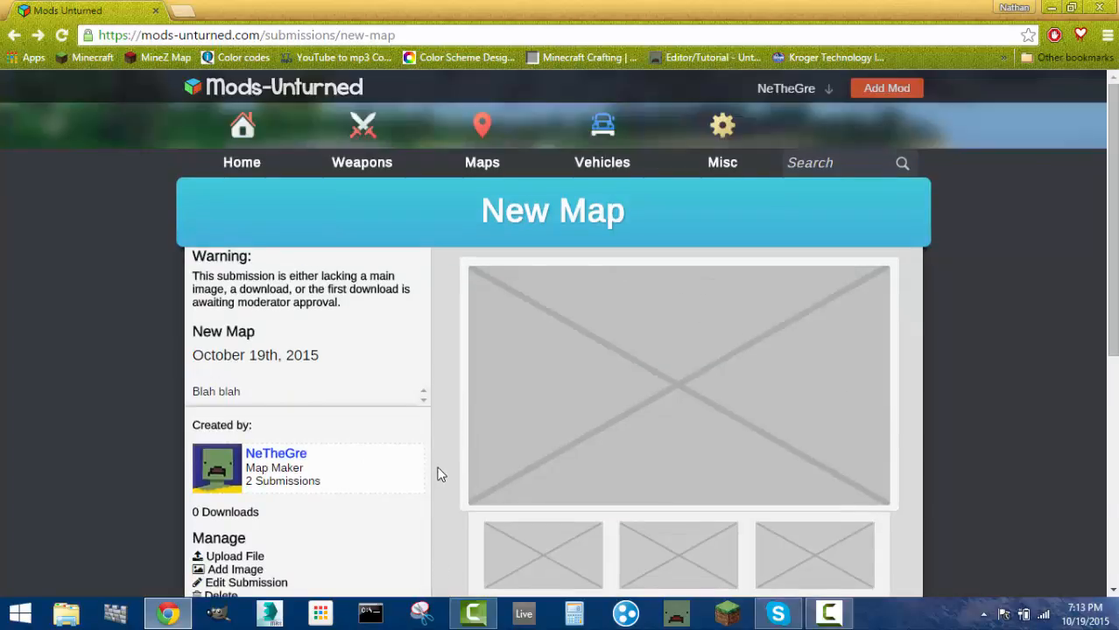
scroll("down", 3)
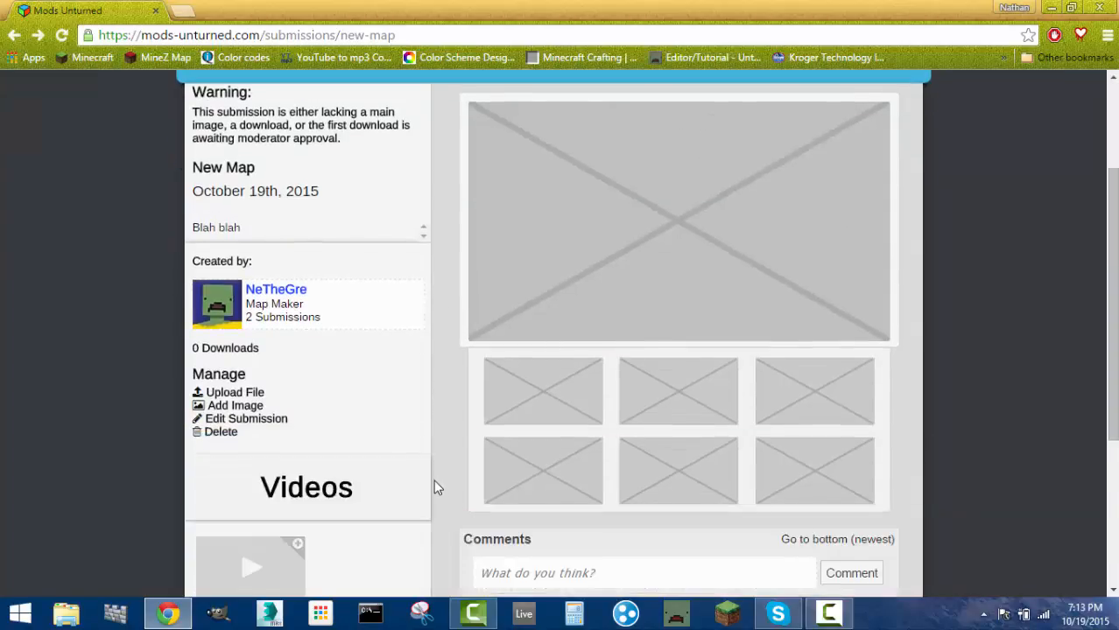
mouse_move(446, 472)
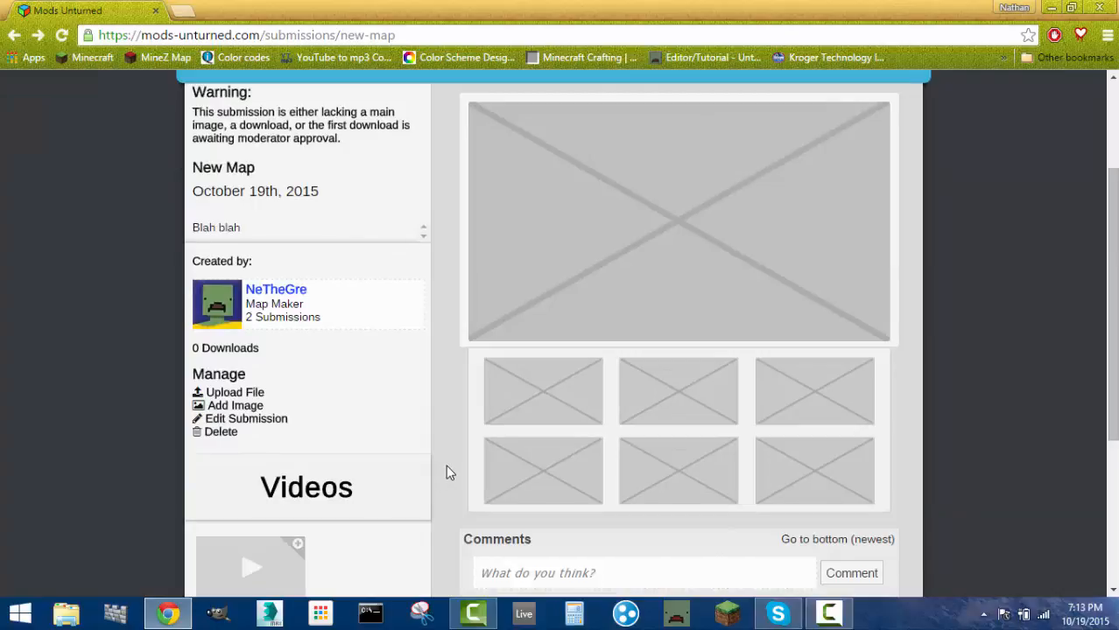
scroll("up", 3)
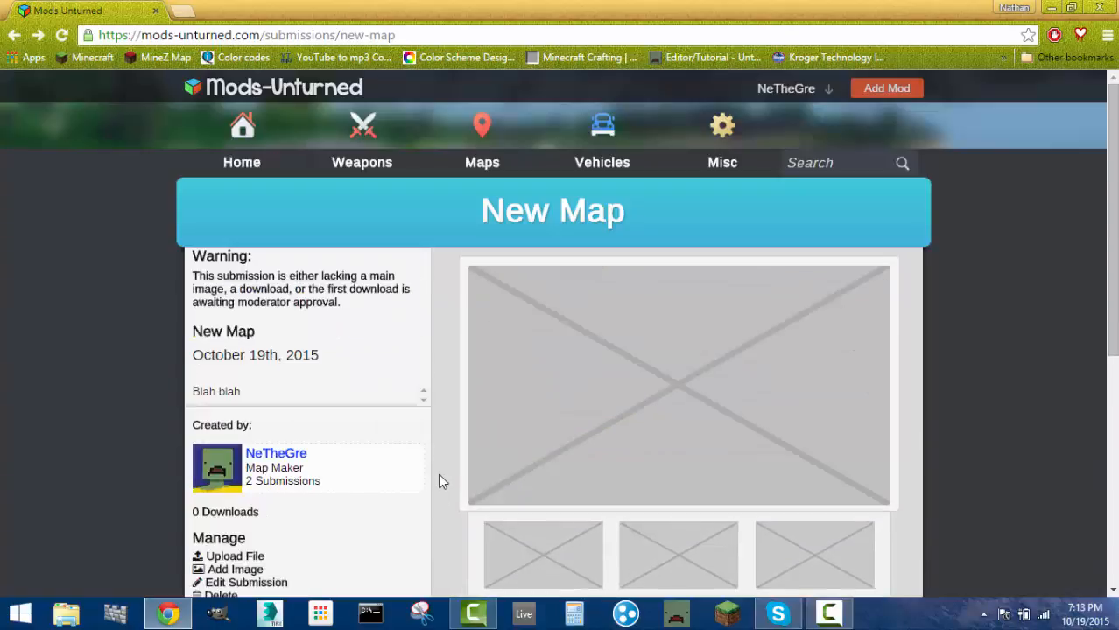
mouse_move(441, 395)
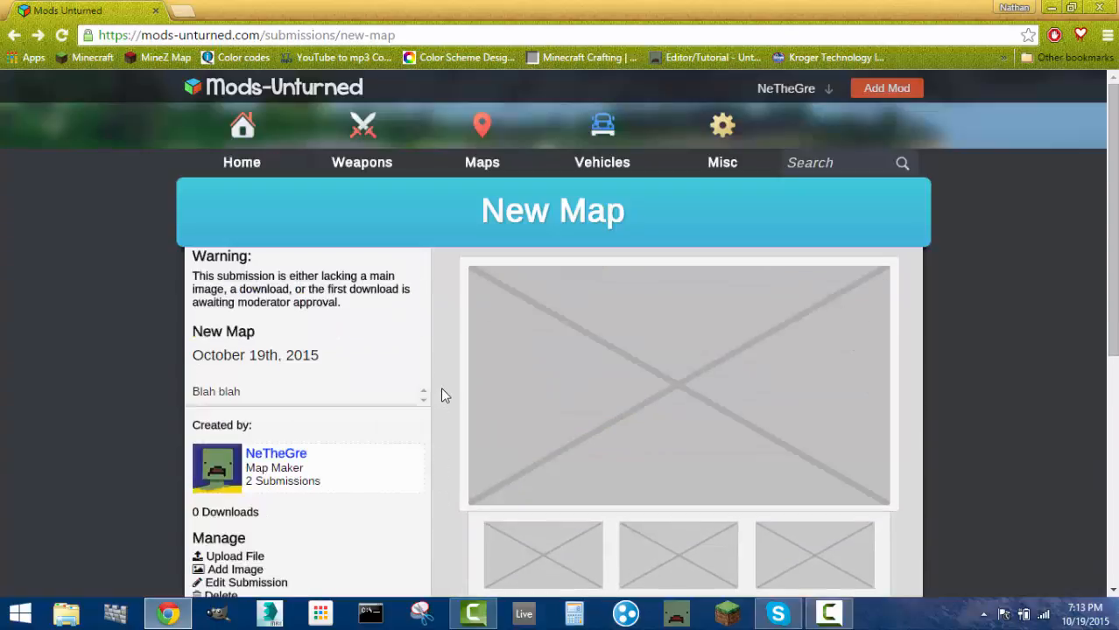
mouse_move(481, 123)
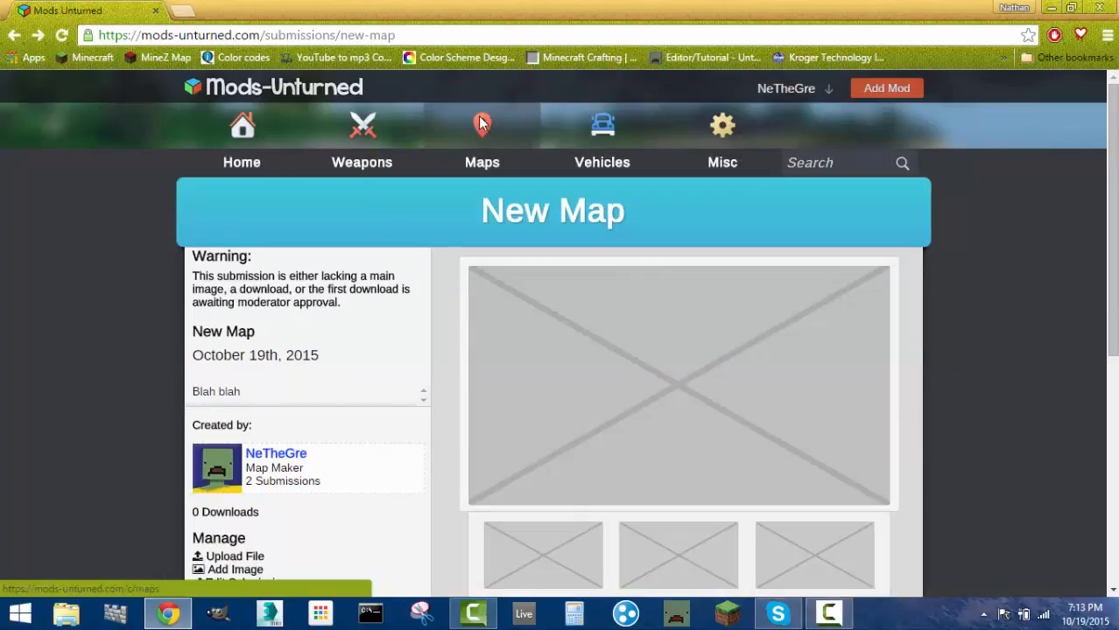
Step: Browse the Maps category listing of community maps such as Greensquare Island and Socal Combat
left_click(481, 126)
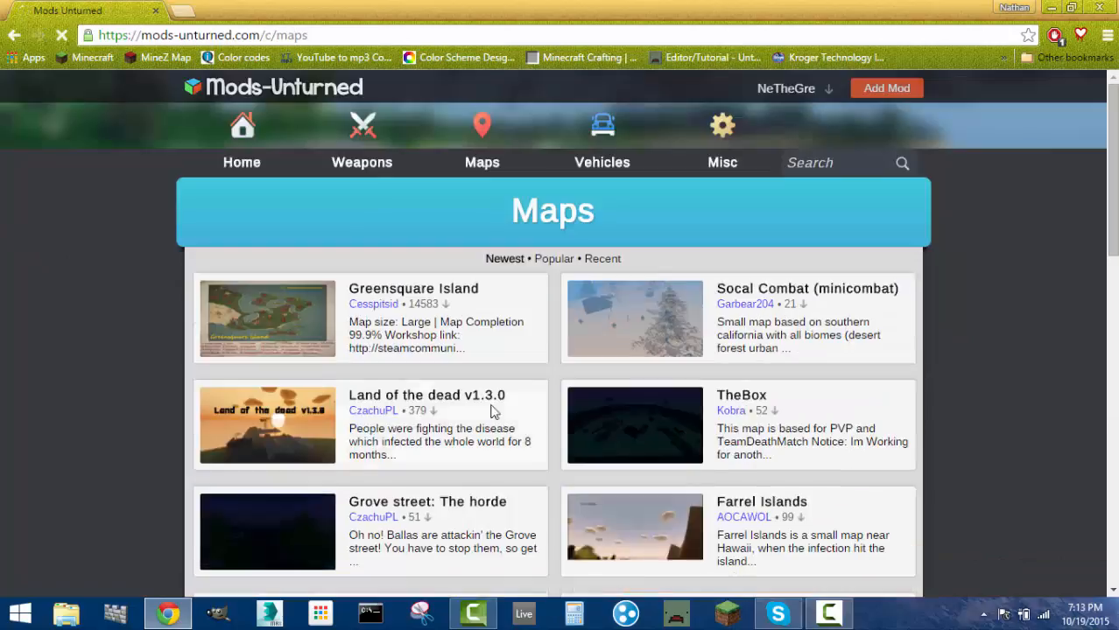
scroll("down", 3)
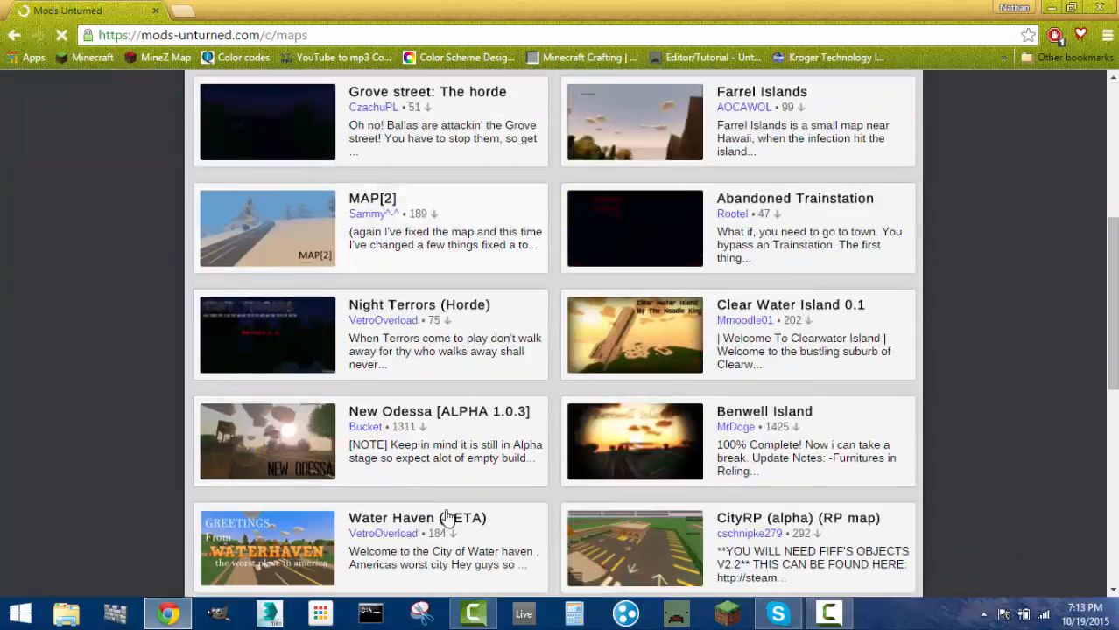
scroll("up", 3)
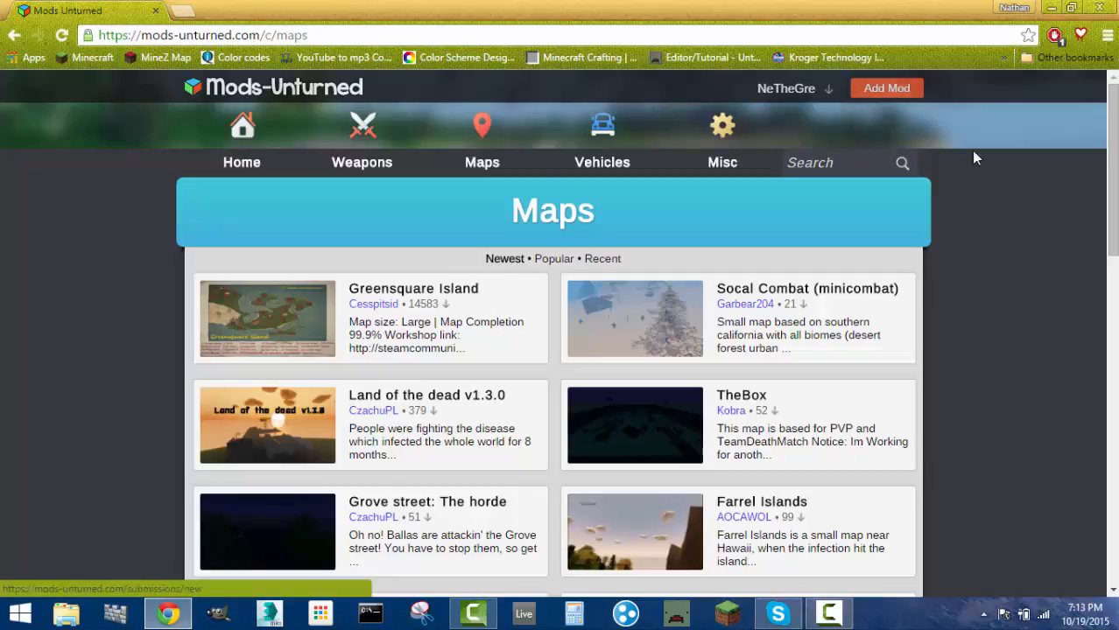
mouse_move(1023, 291)
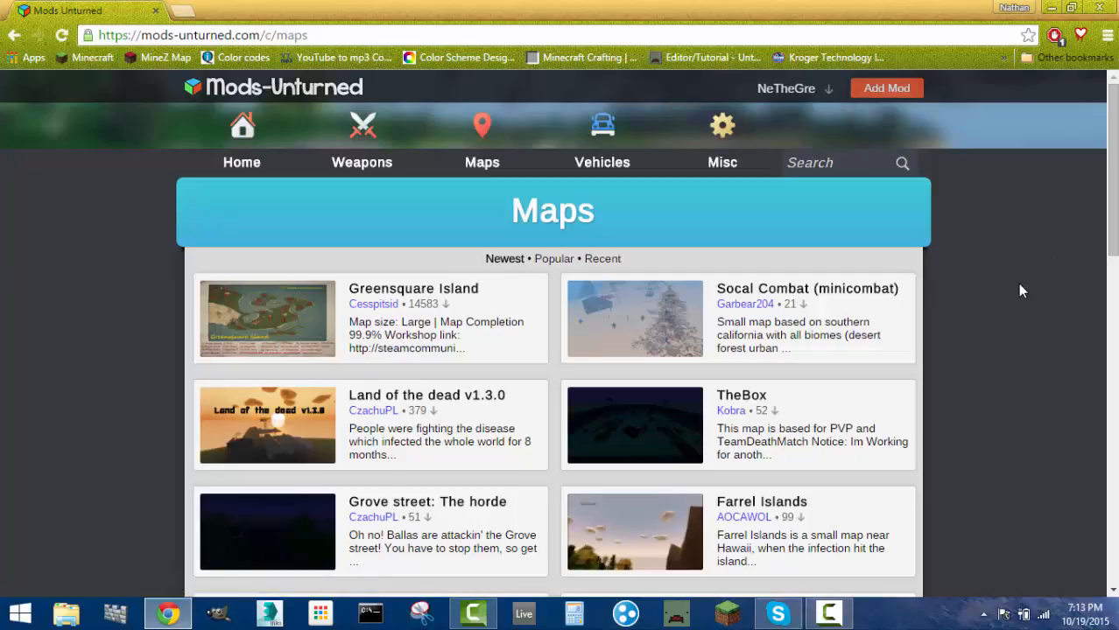
mouse_move(991, 309)
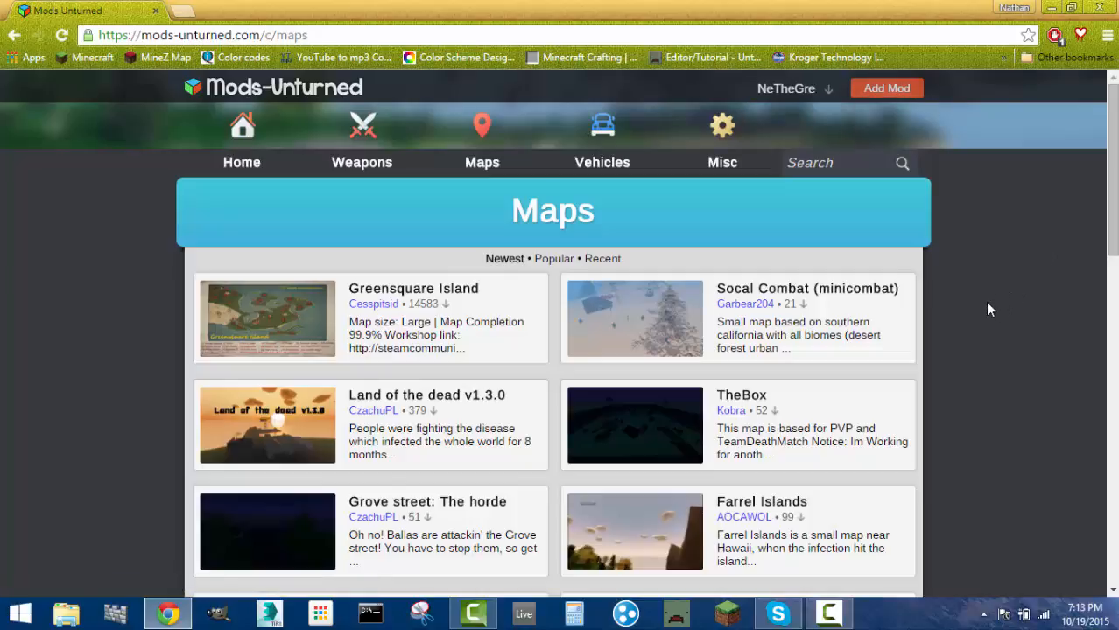
mouse_move(1008, 305)
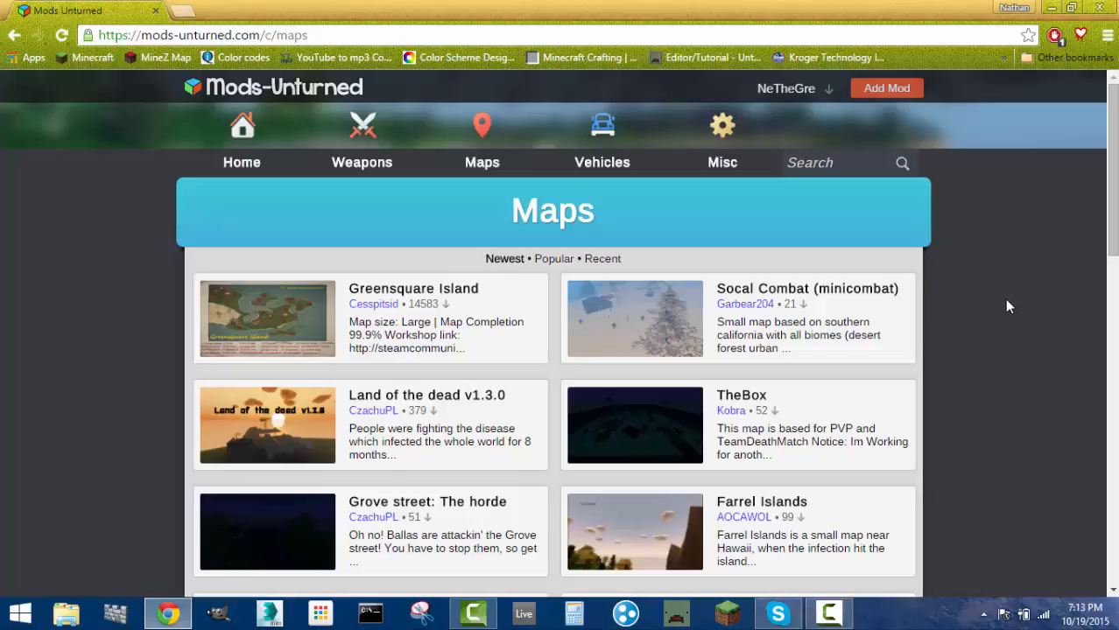
left_click(784, 88)
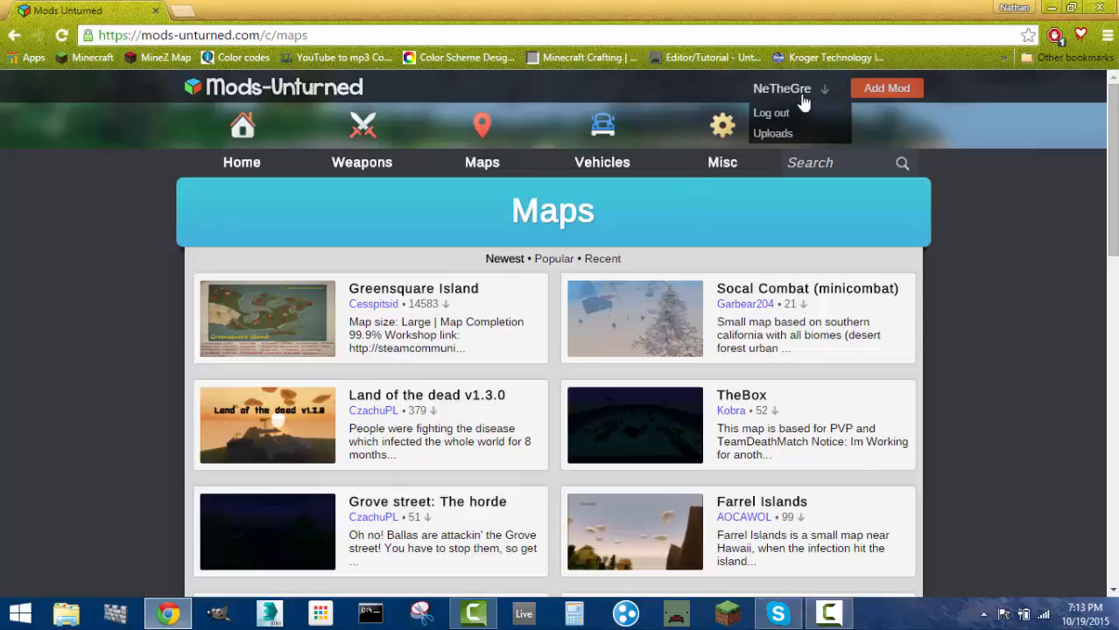
left_click(44, 242)
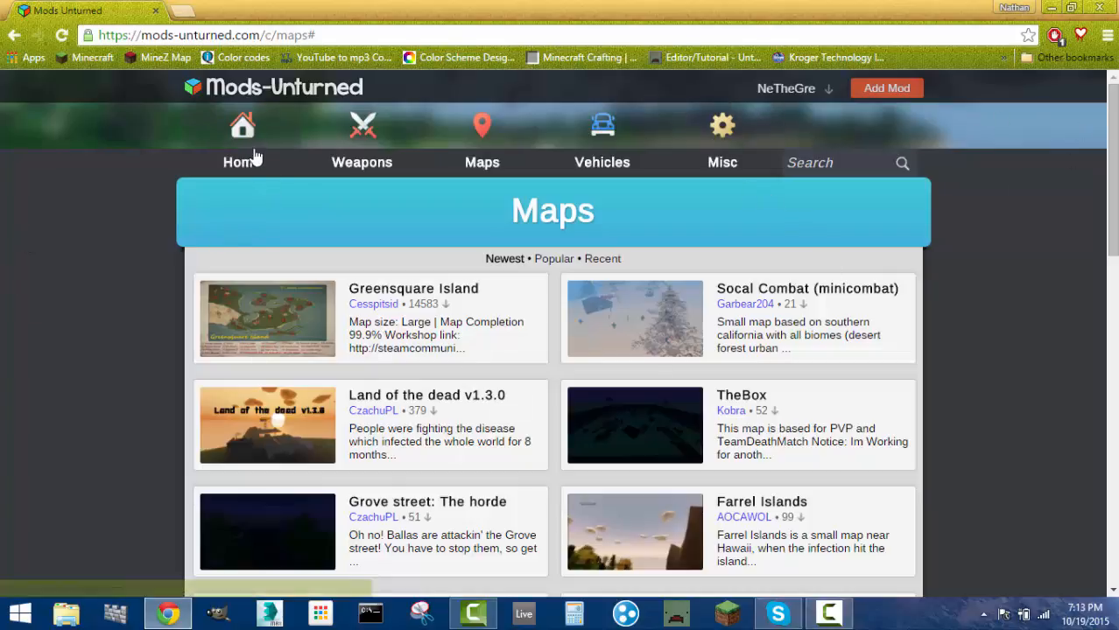
Step: Return to the Home page and skim its featured content and weekly top lists
left_click(242, 141)
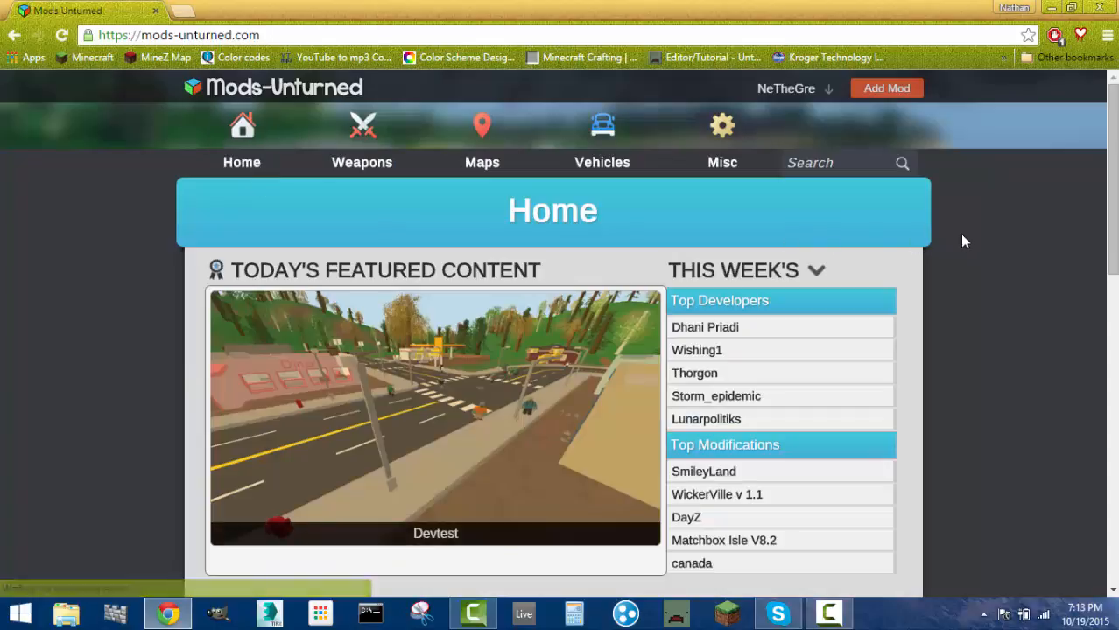
scroll("down", 3)
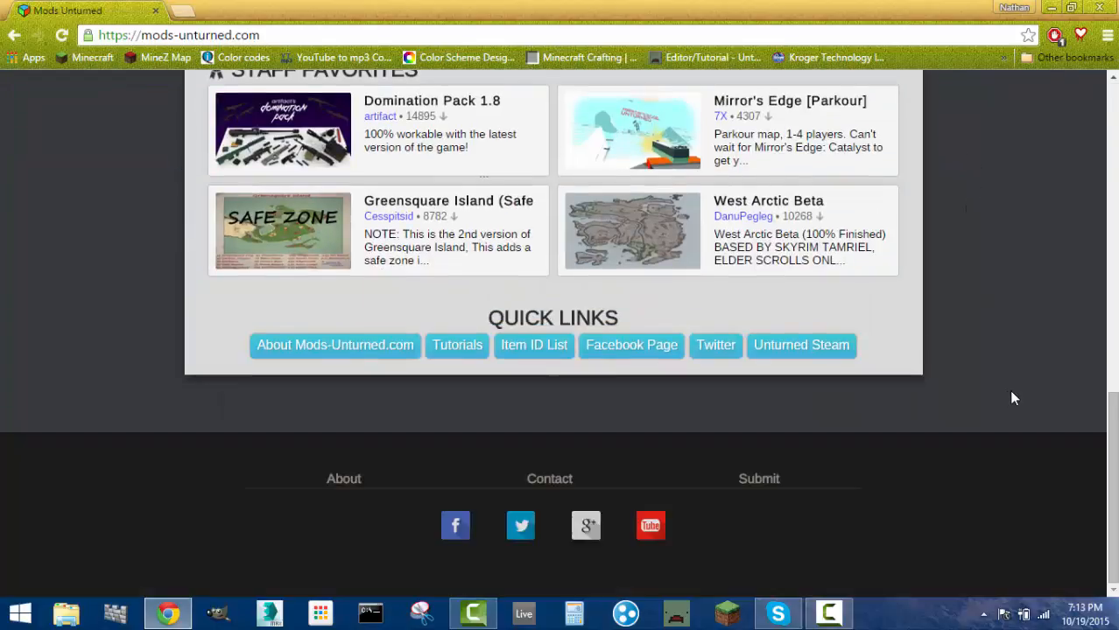
scroll("up", 3)
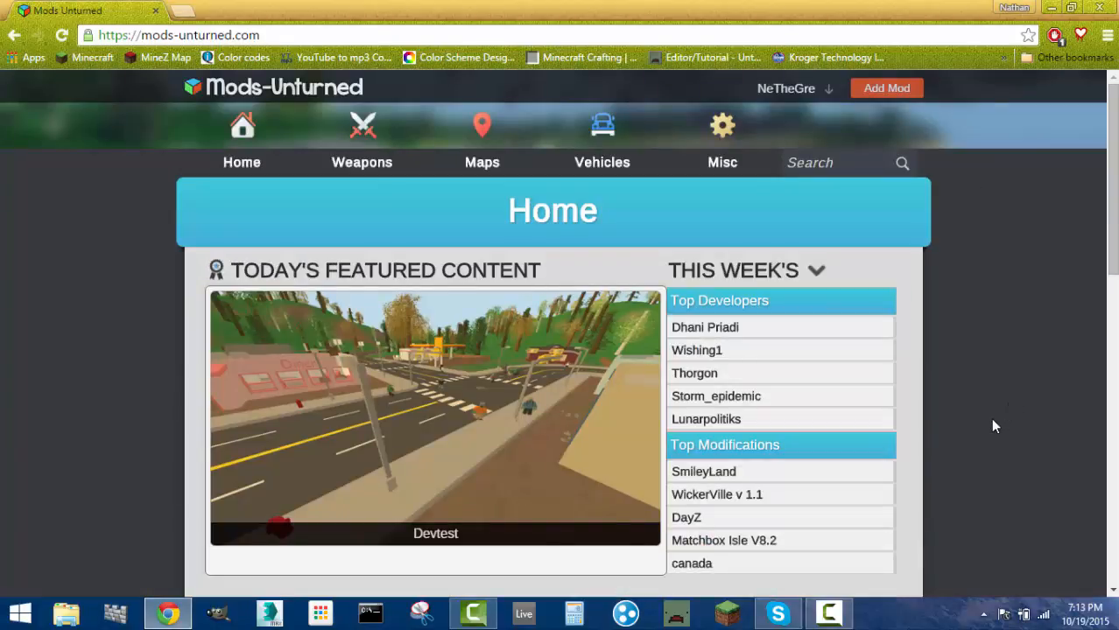
left_click(780, 88)
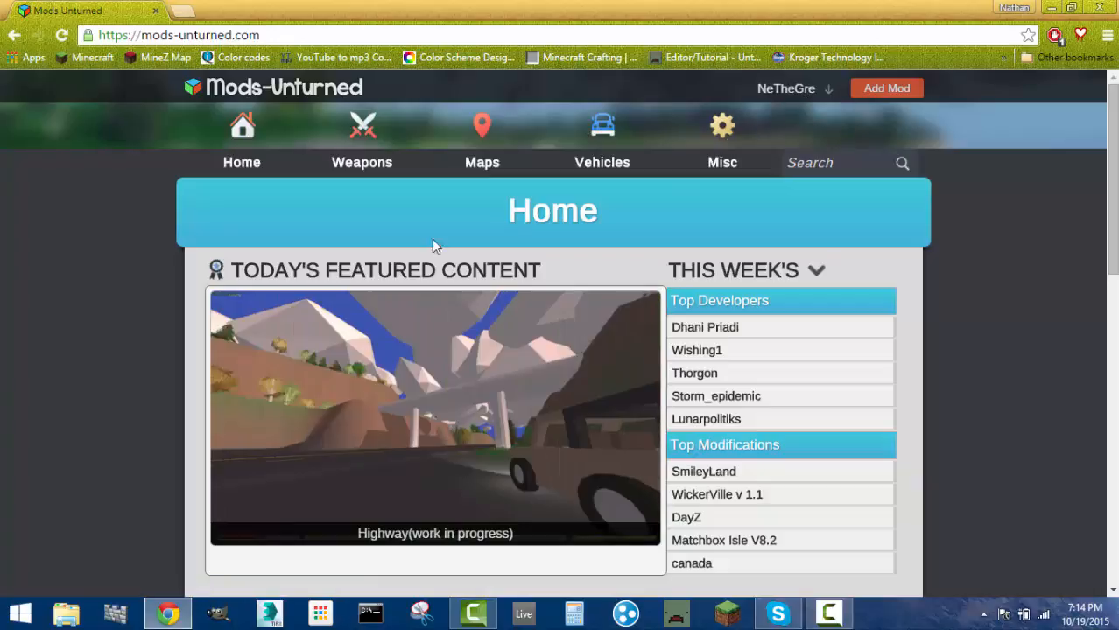
mouse_move(126, 363)
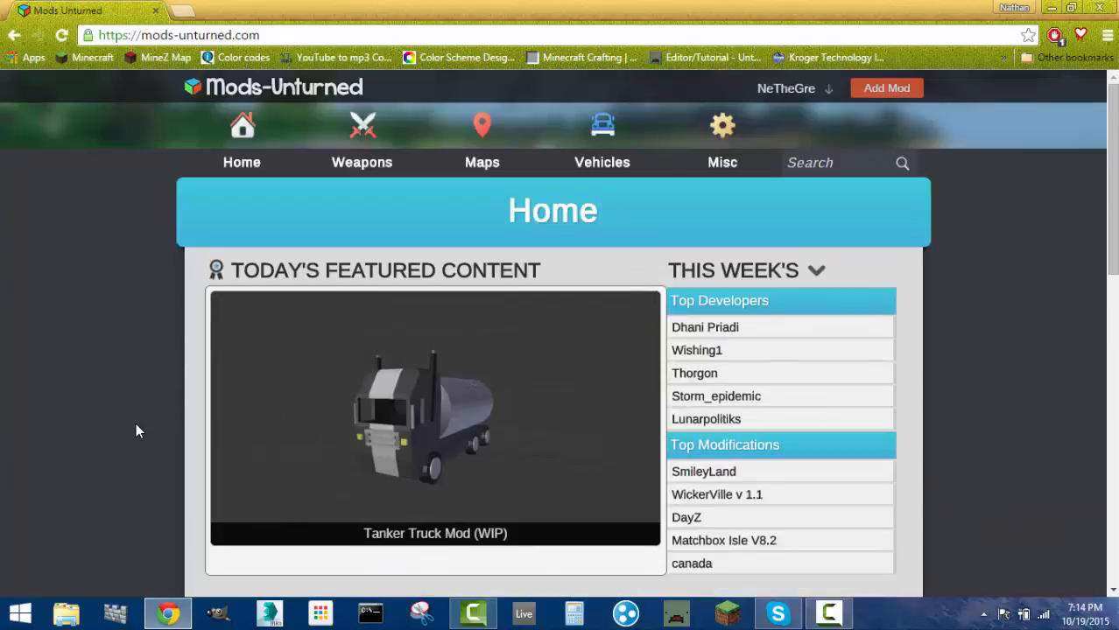
mouse_move(119, 431)
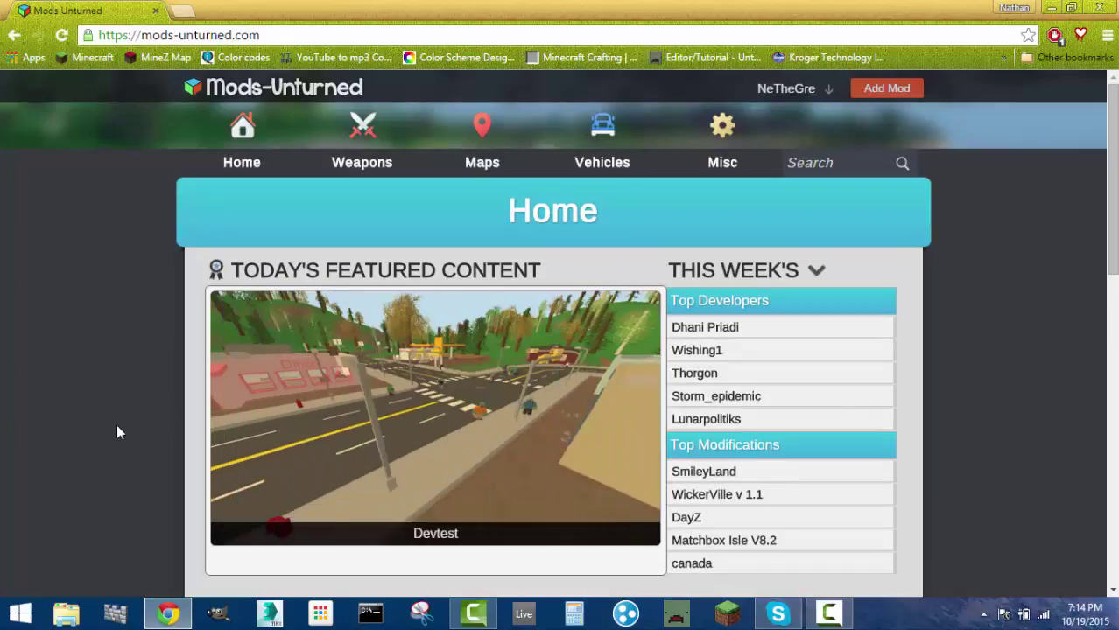
mouse_move(95, 404)
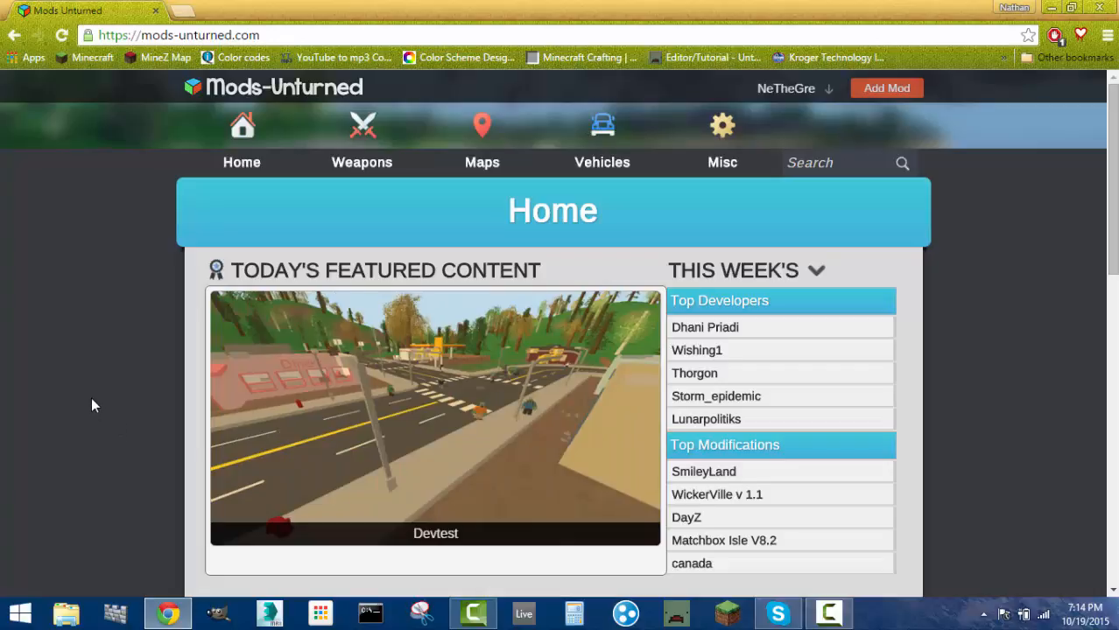